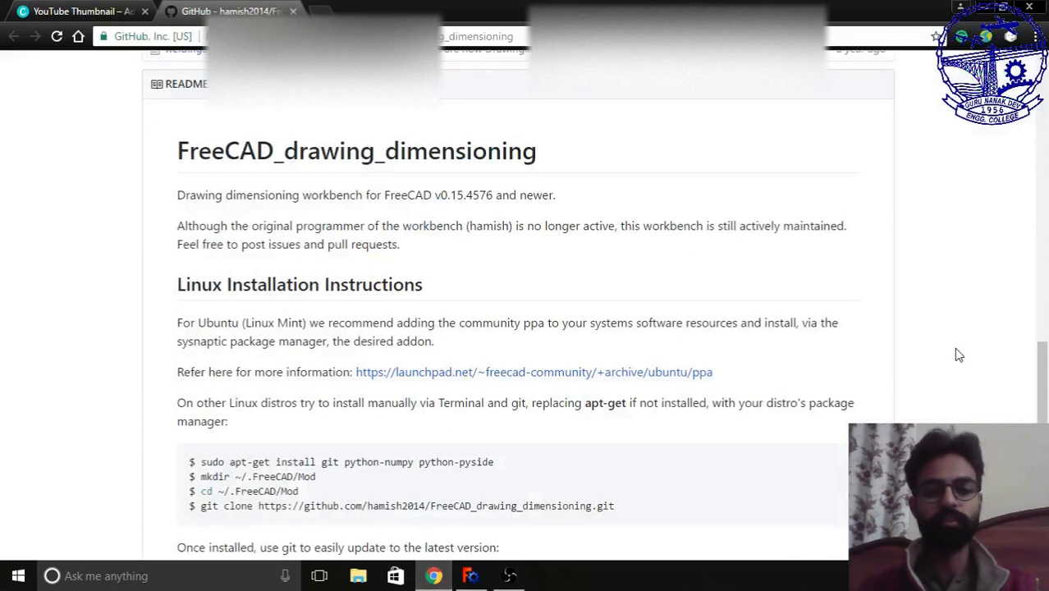
- Bring FreeCAD forward, orbit the bracket, and return to the Drawing Dimensioning workbench via Drawing
scroll("up", 3)
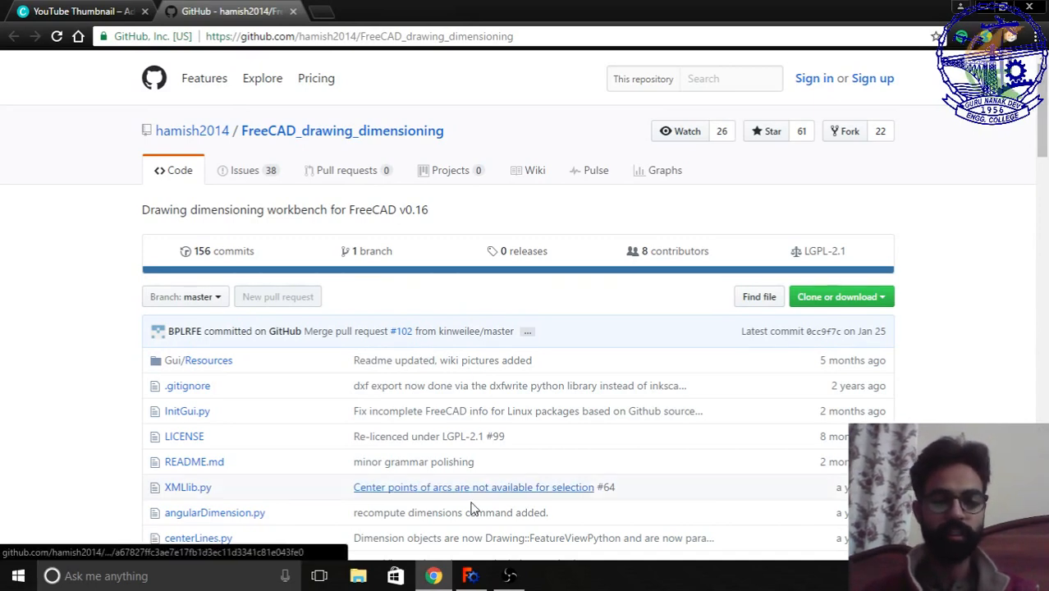
left_click(470, 575)
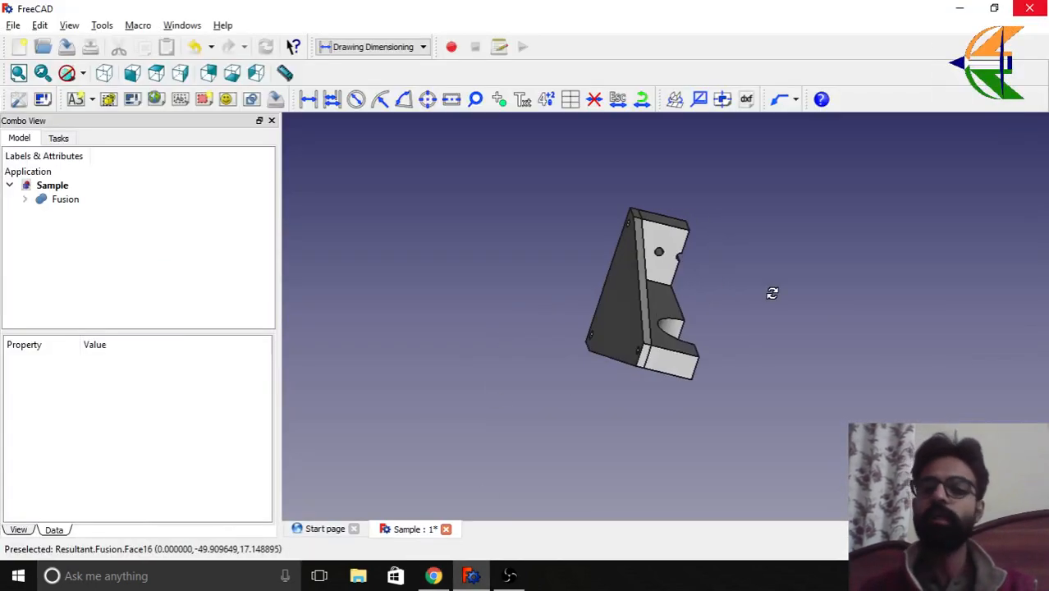
left_click_drag(657, 295, 771, 345)
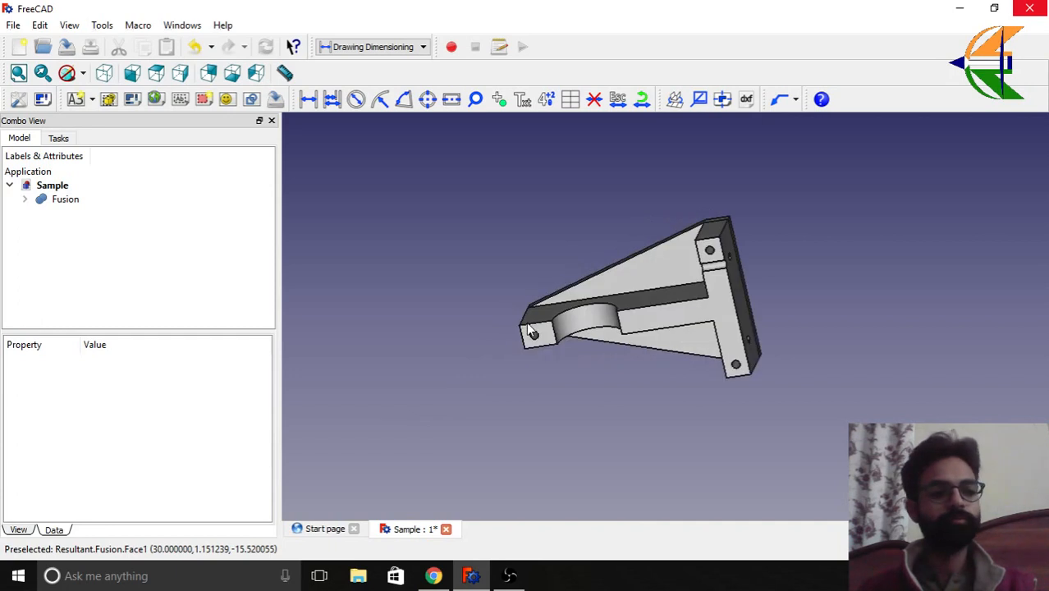
left_click(423, 47)
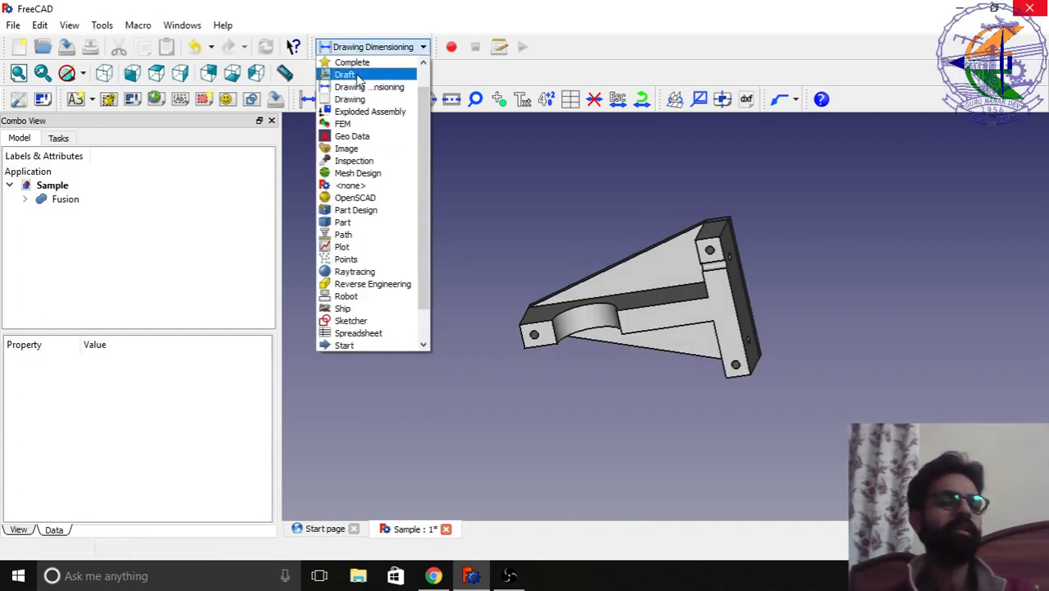
left_click(350, 98)
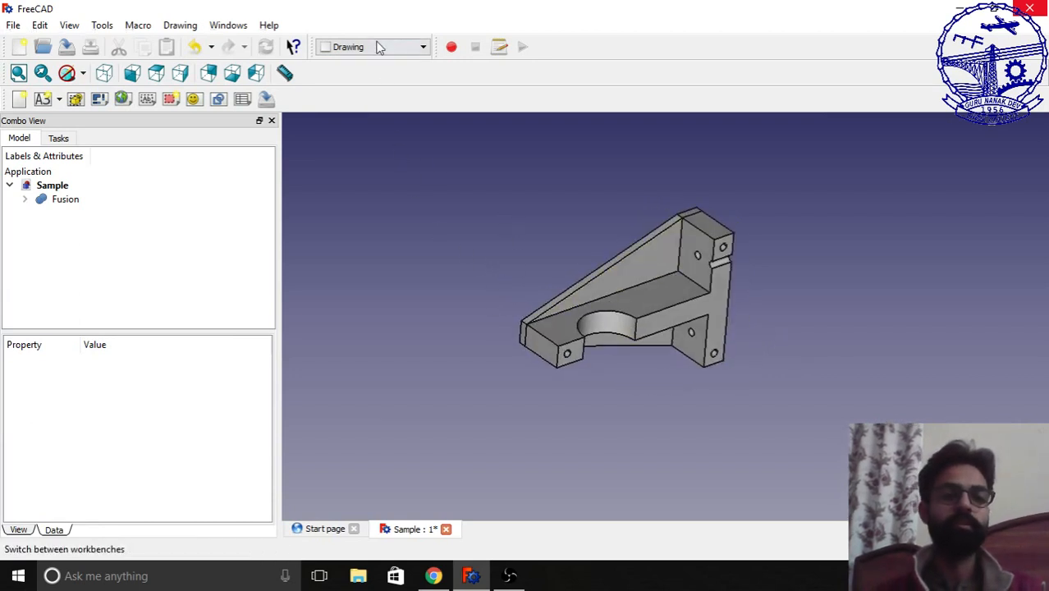
left_click(371, 47)
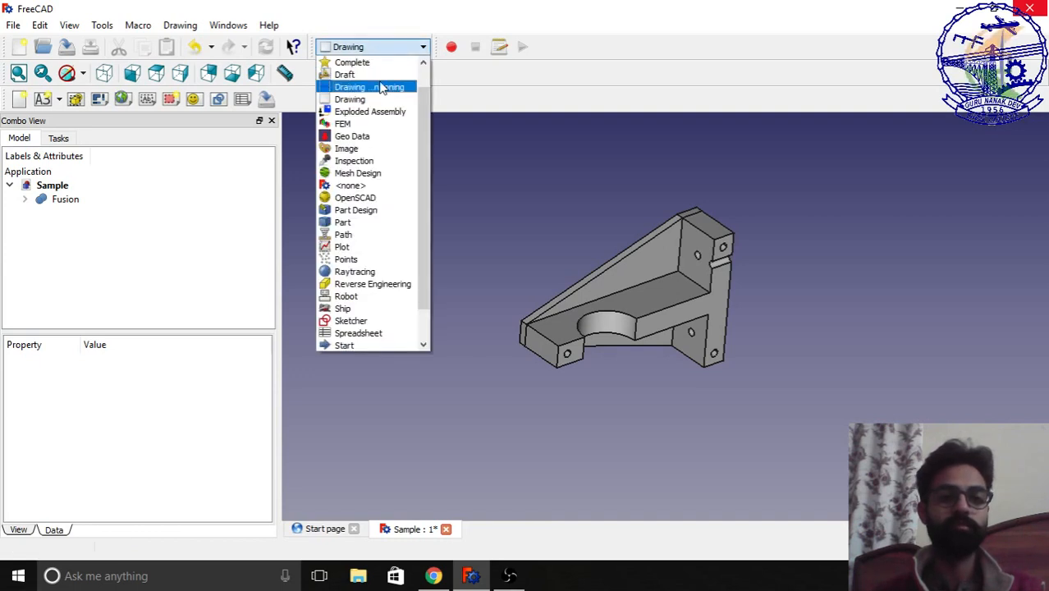
left_click(349, 87)
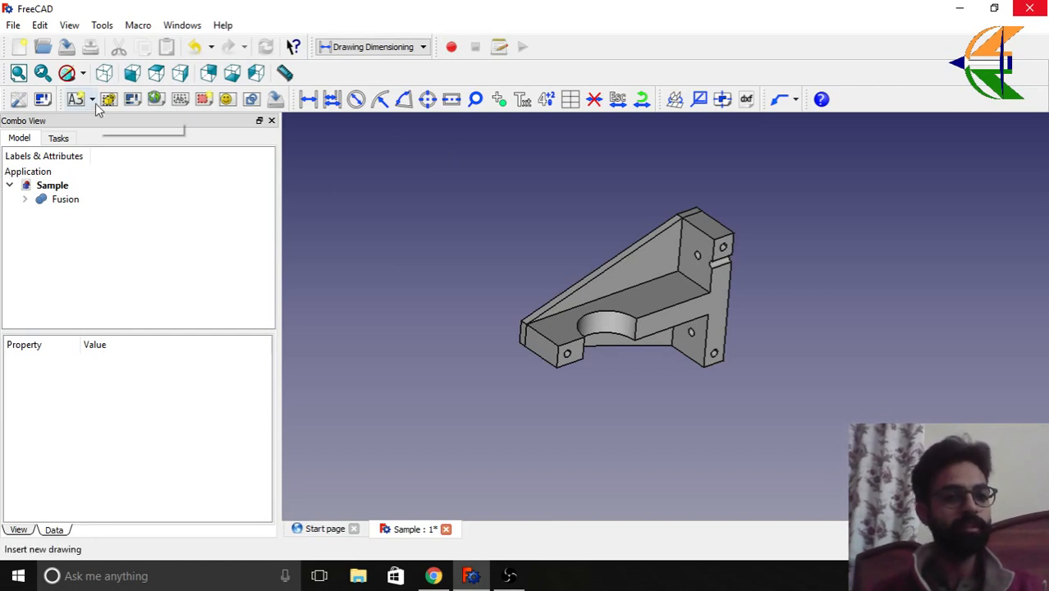
- Insert a new A3 drawing page and select the Fusion body in the tree
left_click(93, 99)
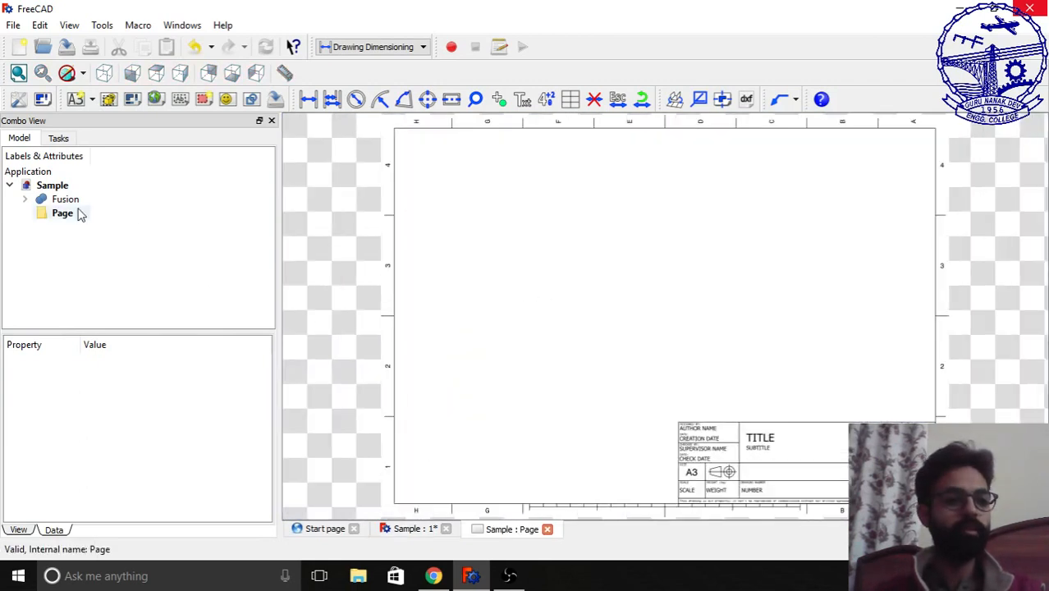
left_click(65, 199)
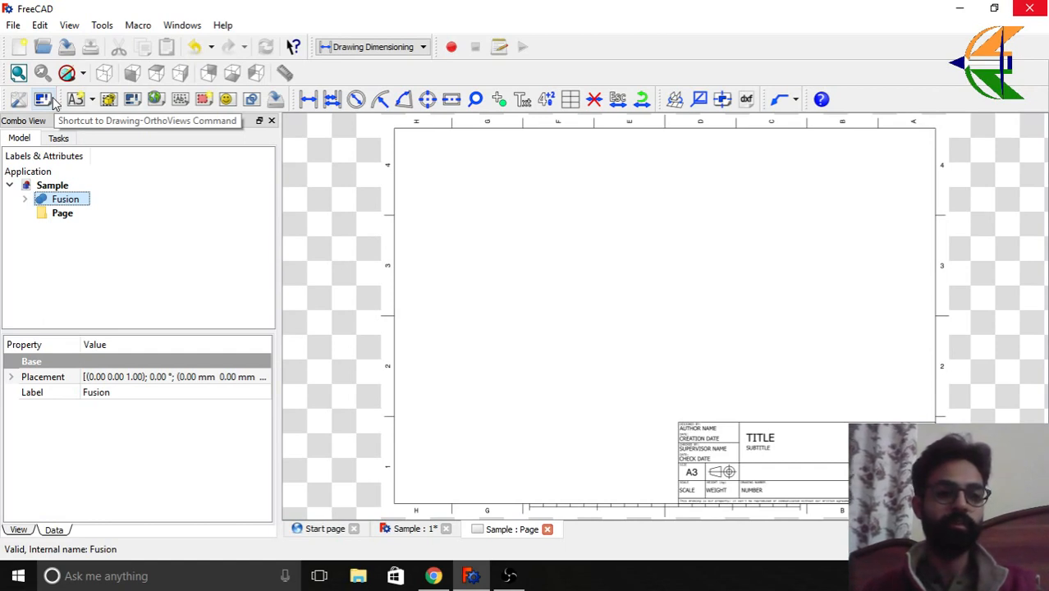
mouse_move(136, 100)
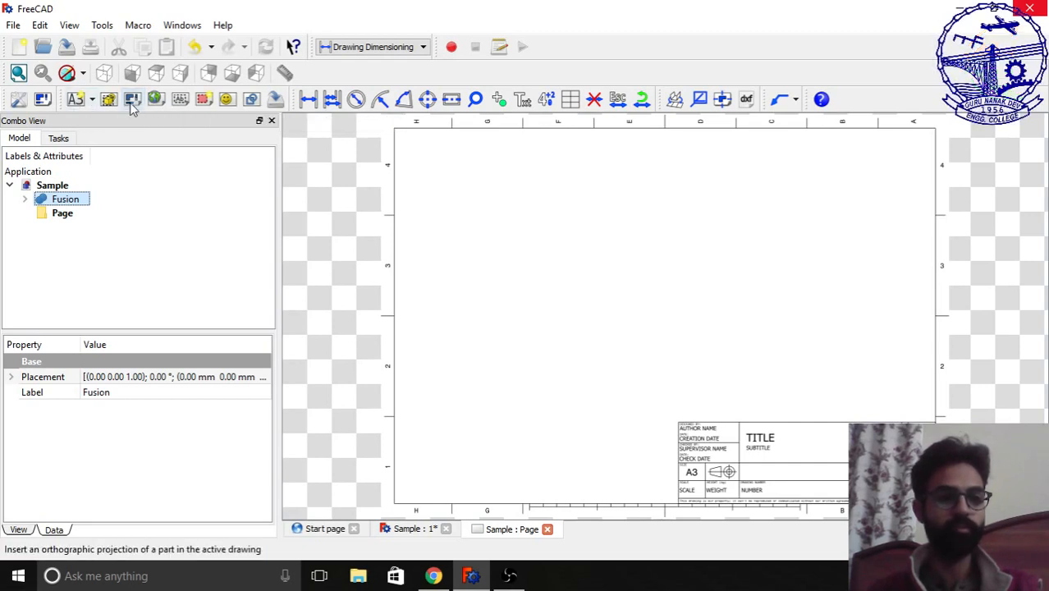
- Start an orthographic projection of Fusion and reorient the 3D model to check its standard views
left_click(132, 98)
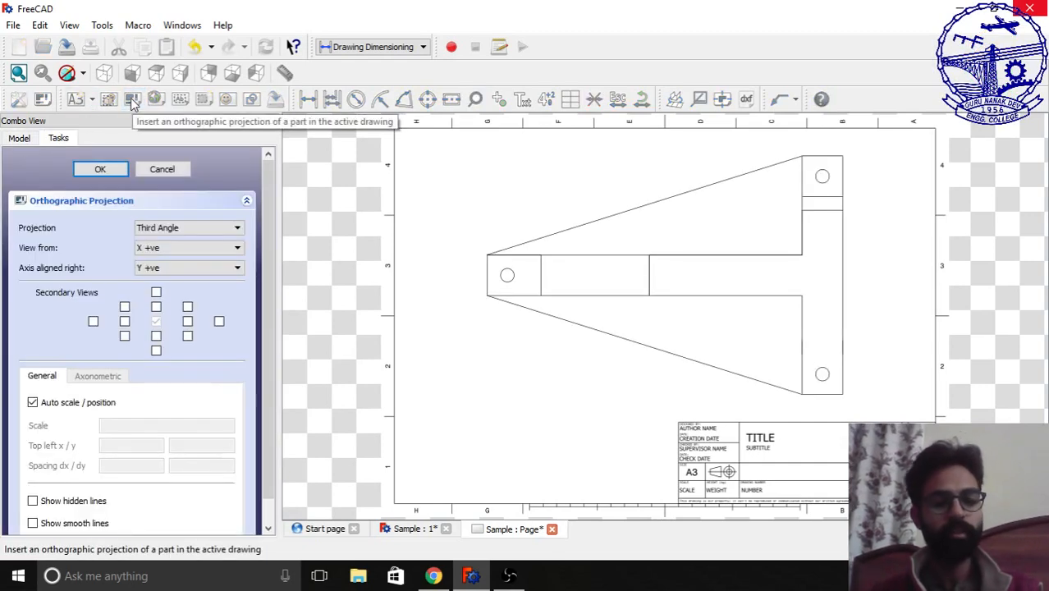
mouse_move(28, 234)
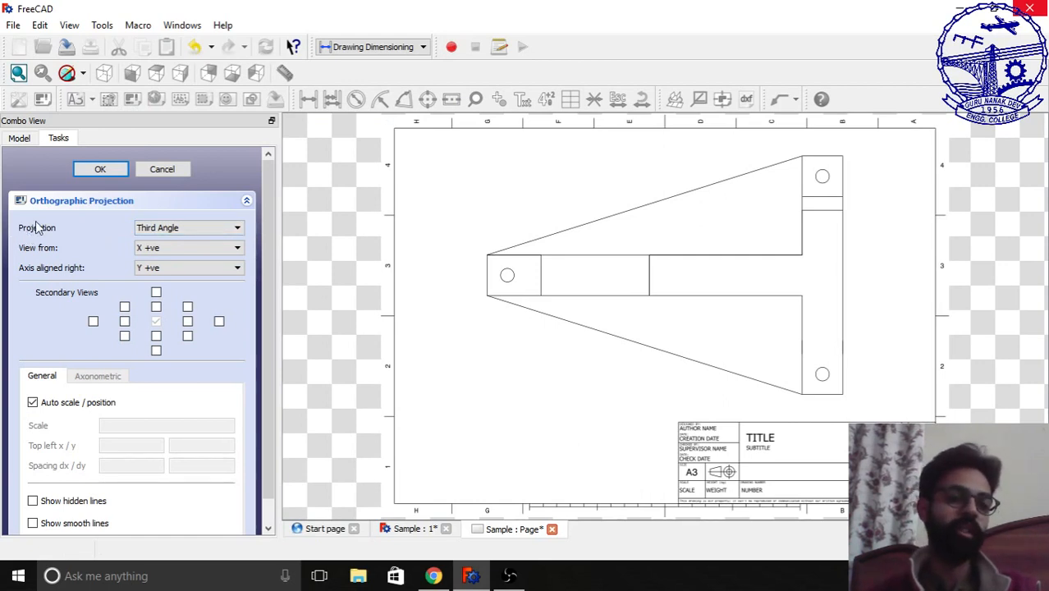
mouse_move(115, 271)
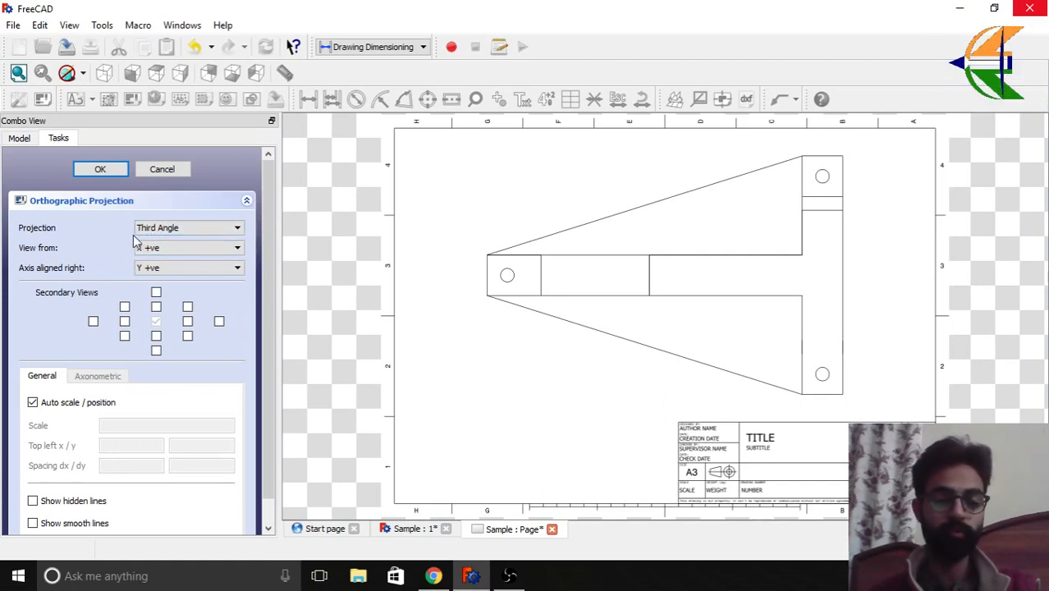
left_click(408, 529)
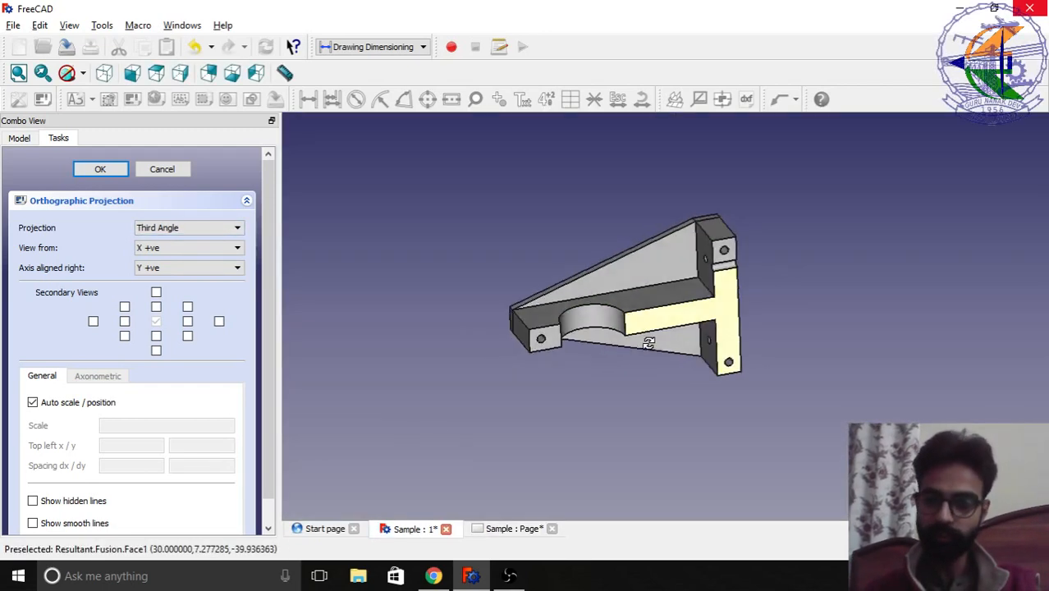
left_click(133, 73)
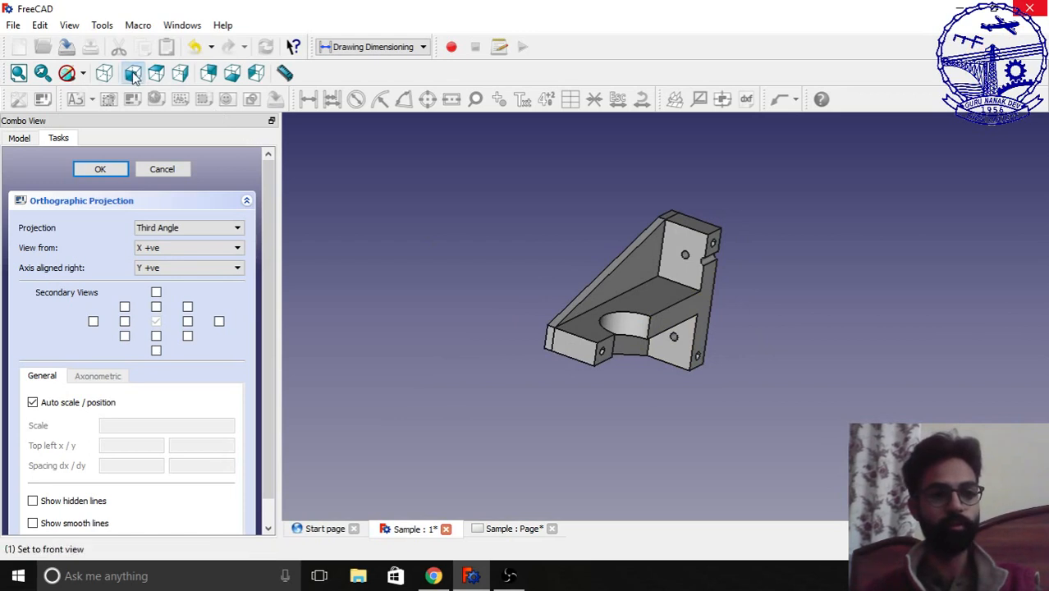
left_click(133, 73)
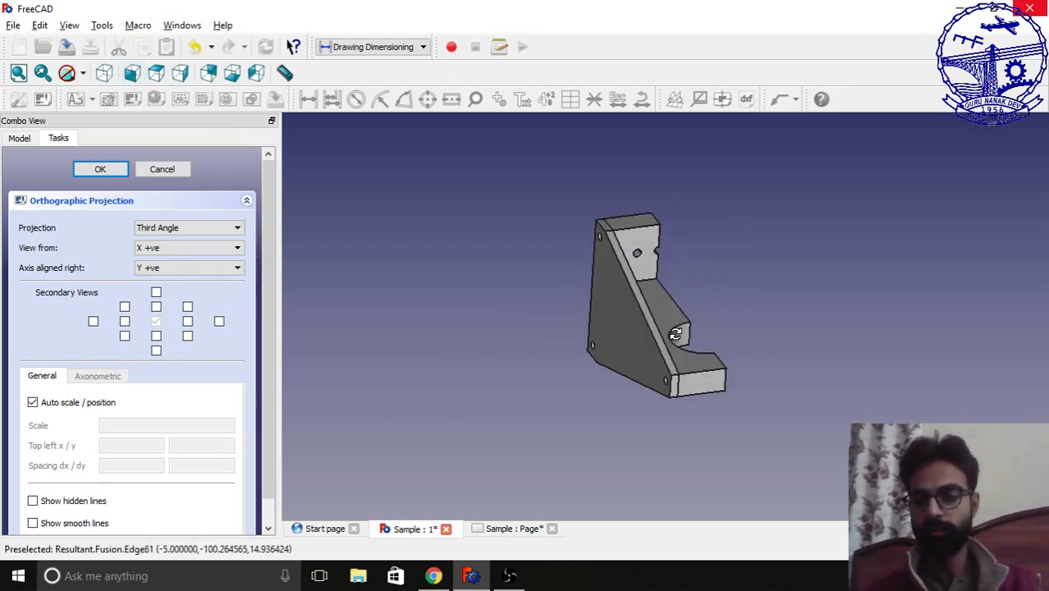
left_click_drag(676, 334, 738, 419)
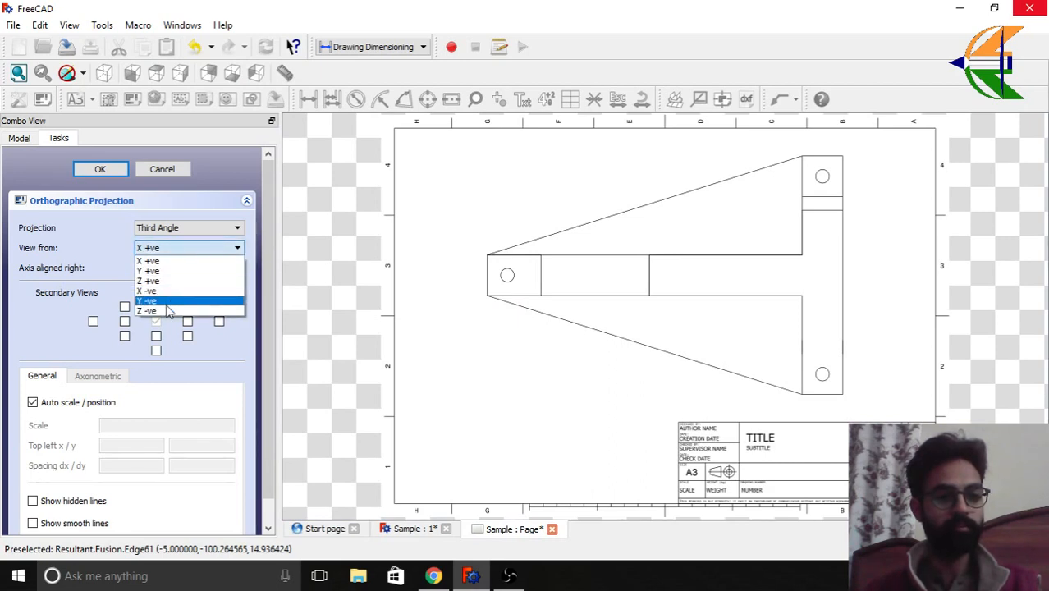
- Project from Y -ve with right, left, below, above and top-right isometric secondary views
left_click(146, 301)
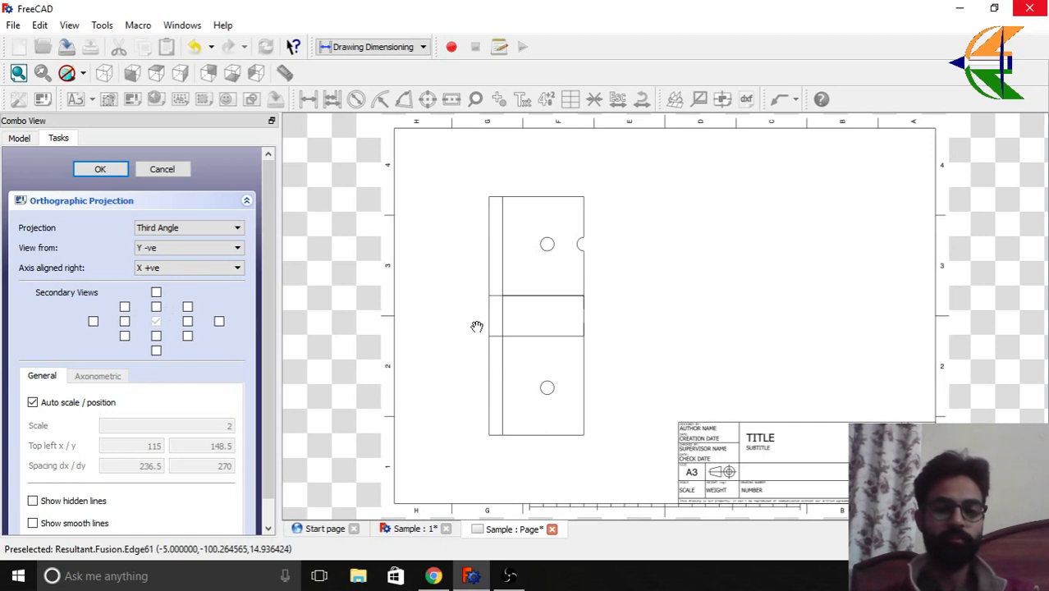
mouse_move(164, 332)
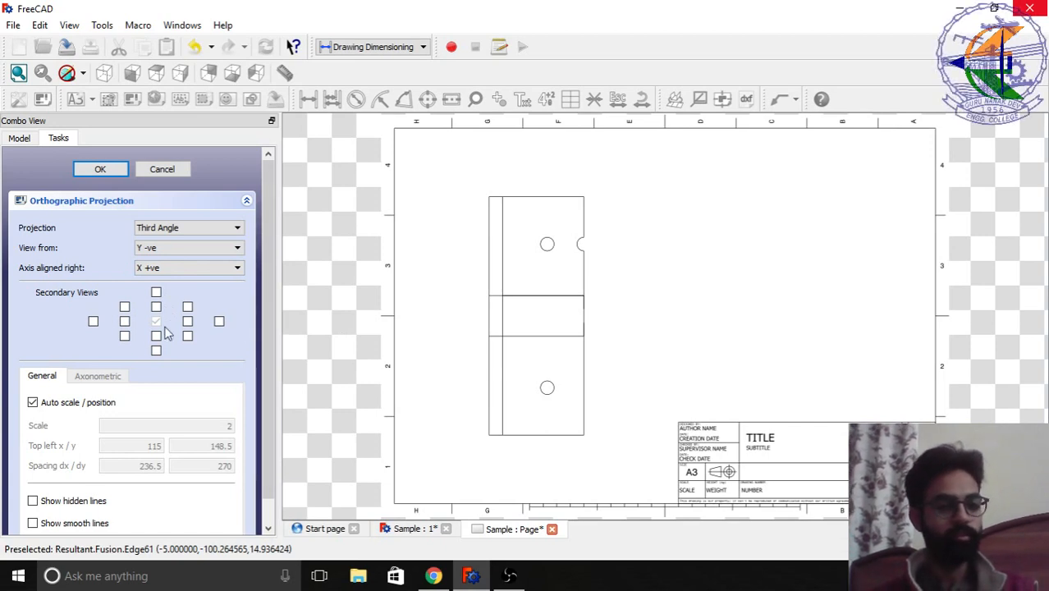
left_click(188, 321)
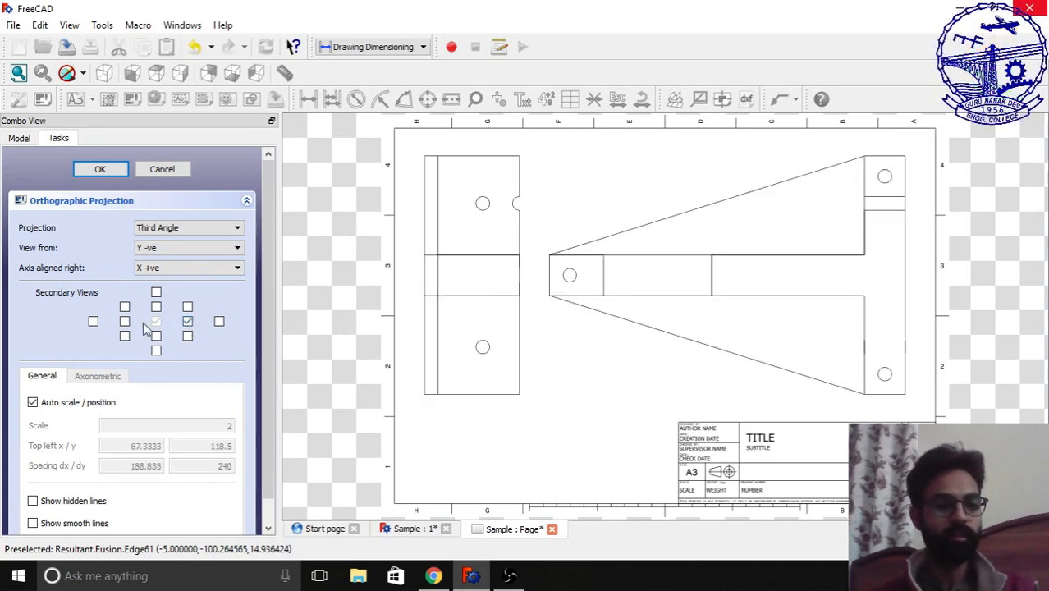
left_click(124, 321)
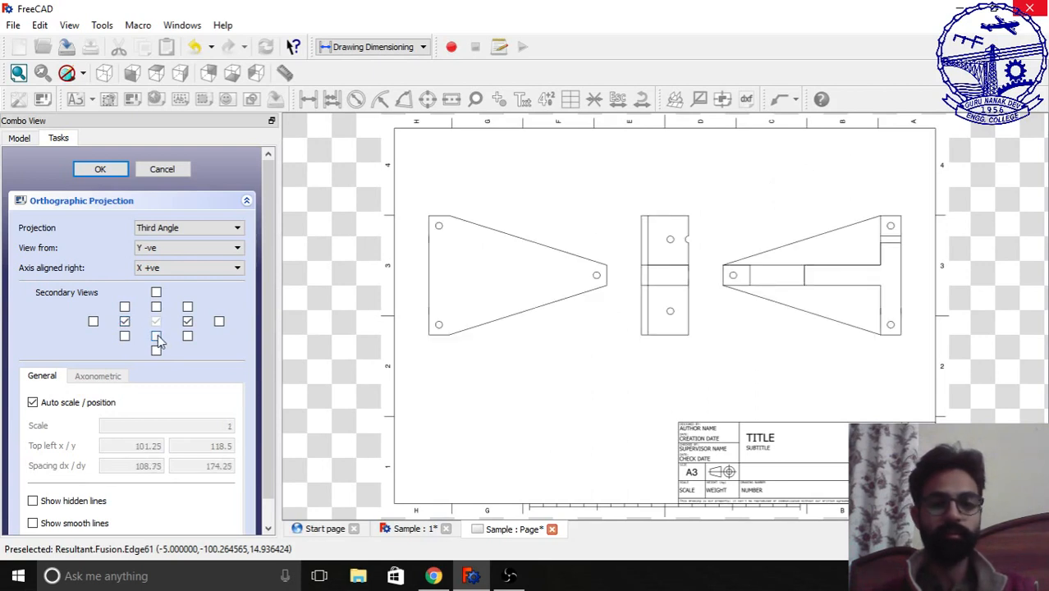
left_click(156, 310)
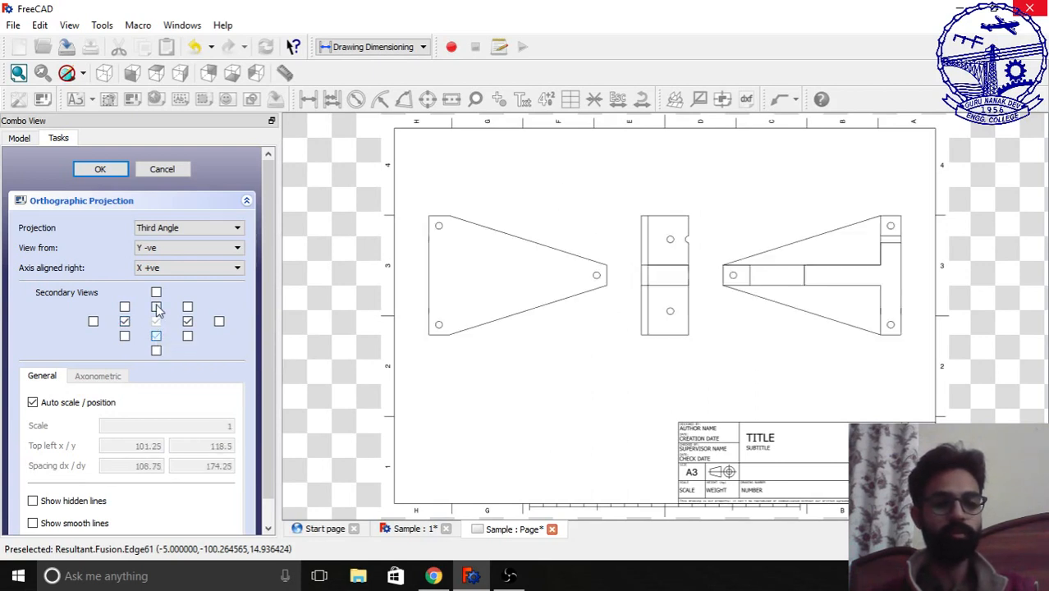
left_click(156, 306)
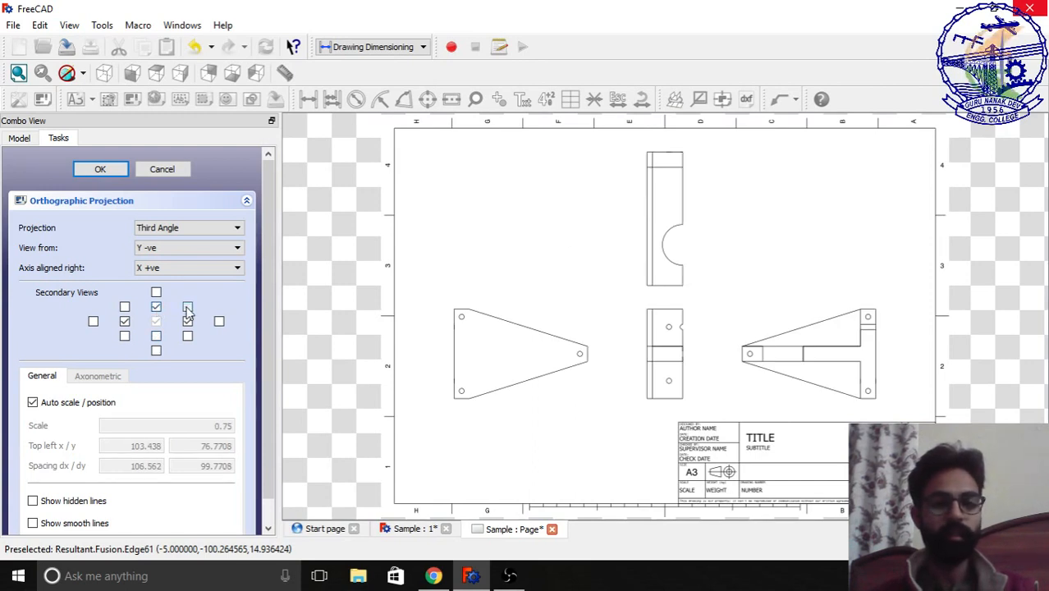
left_click(188, 307)
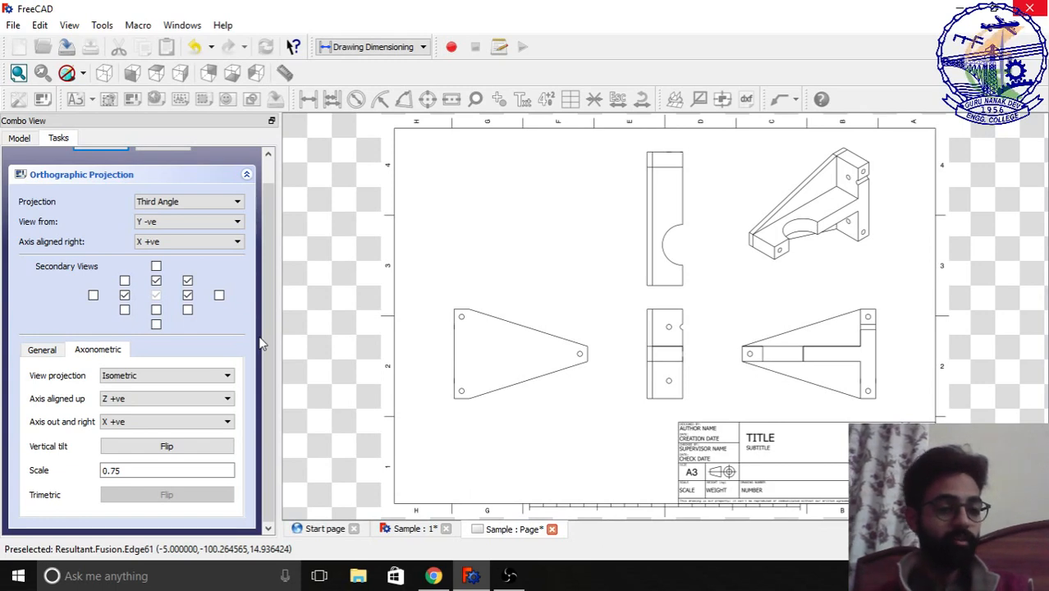
mouse_move(257, 371)
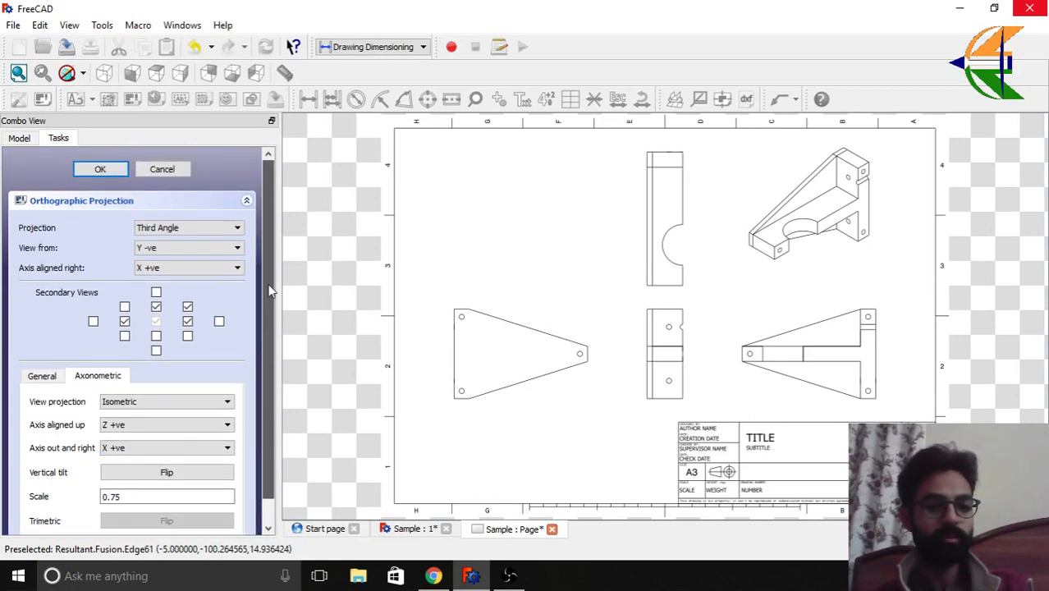
left_click(100, 168)
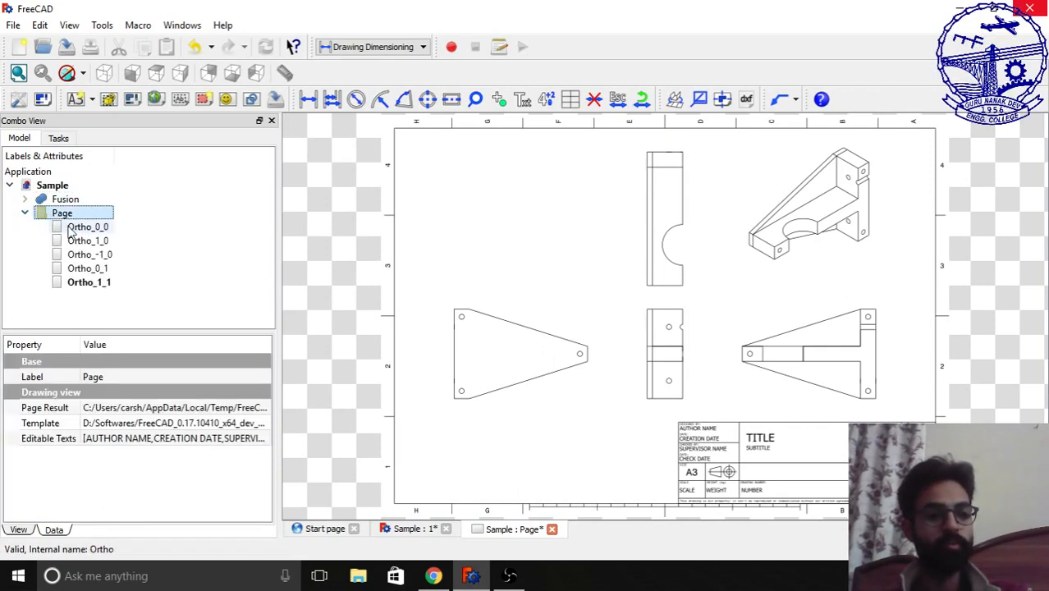
left_click(87, 226)
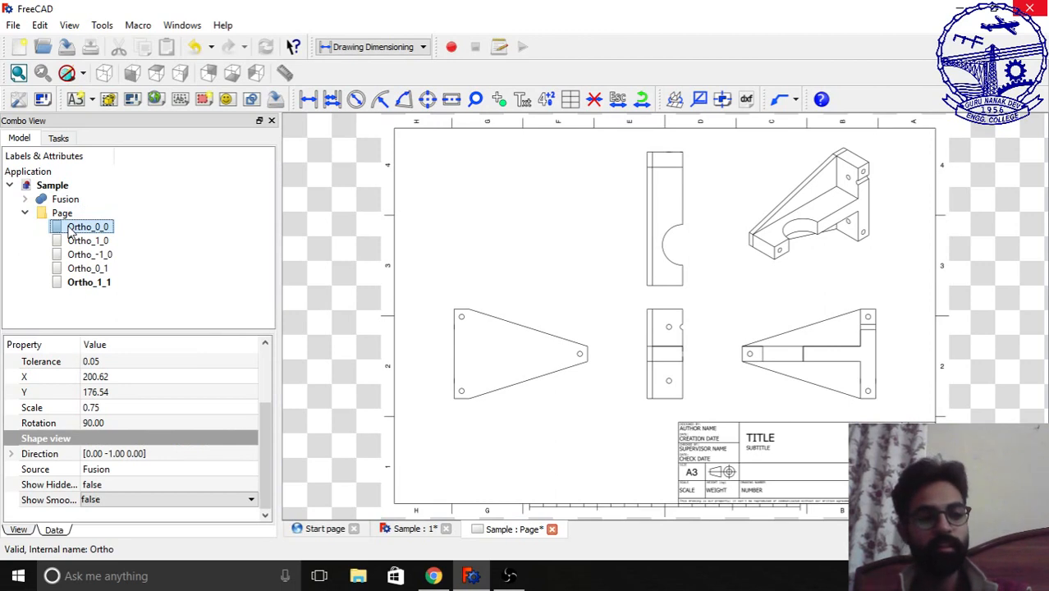
left_click(88, 269)
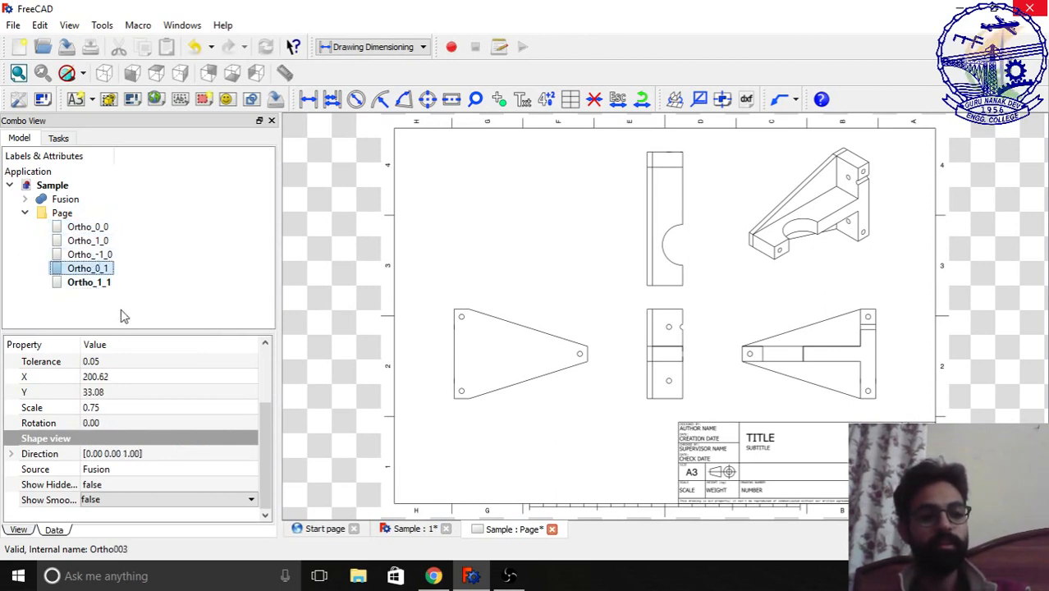
left_click(88, 227)
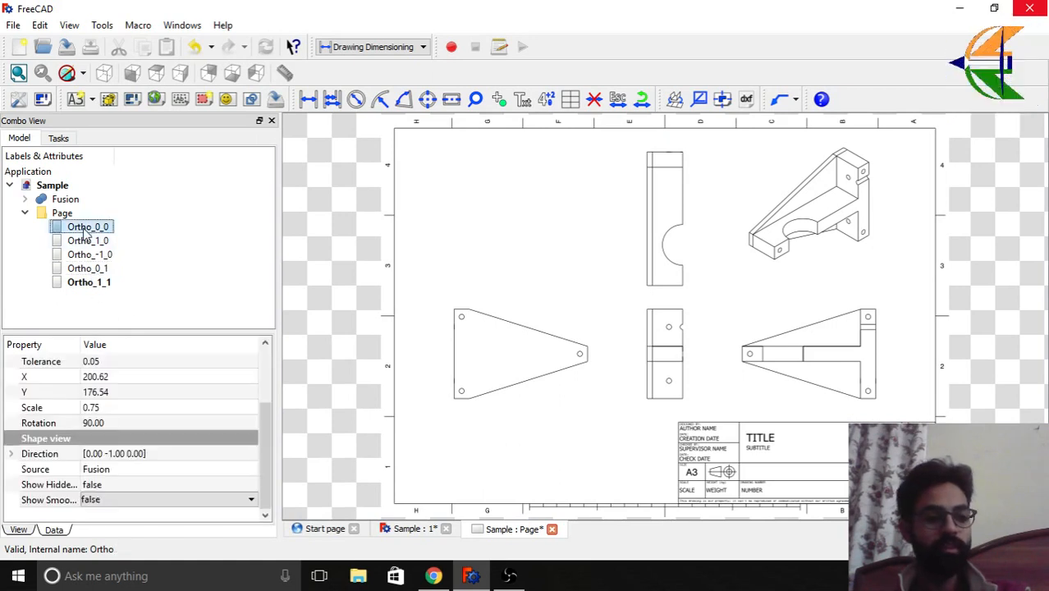
scroll("up", 3)
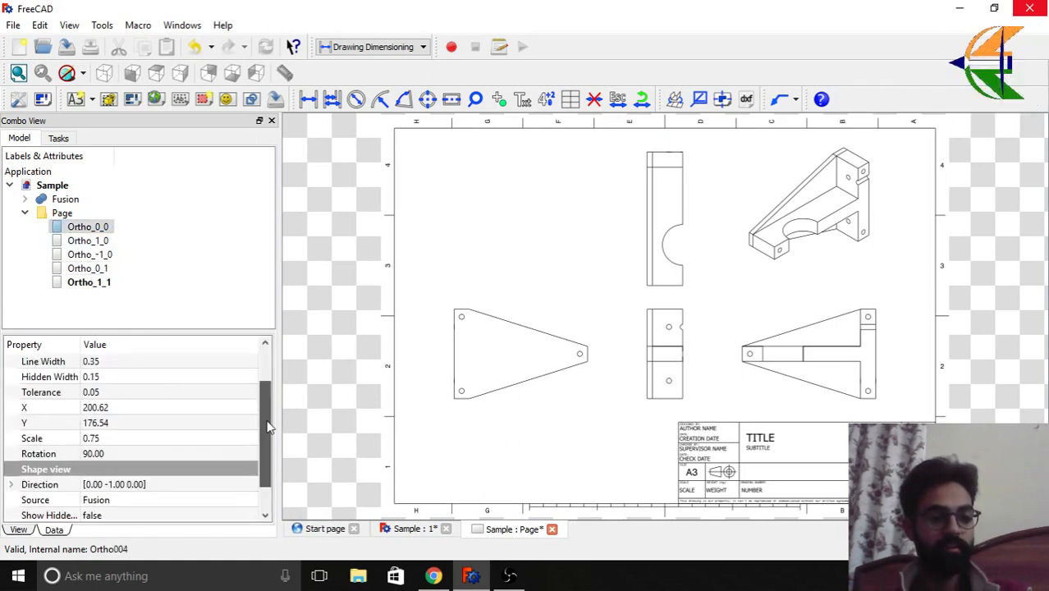
scroll("up", 3)
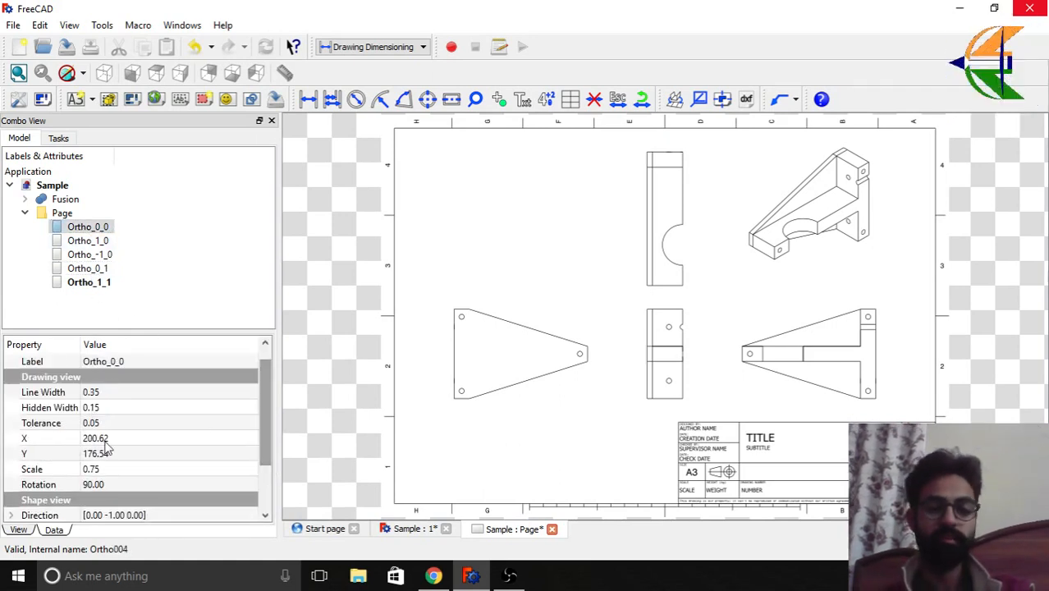
mouse_move(104, 438)
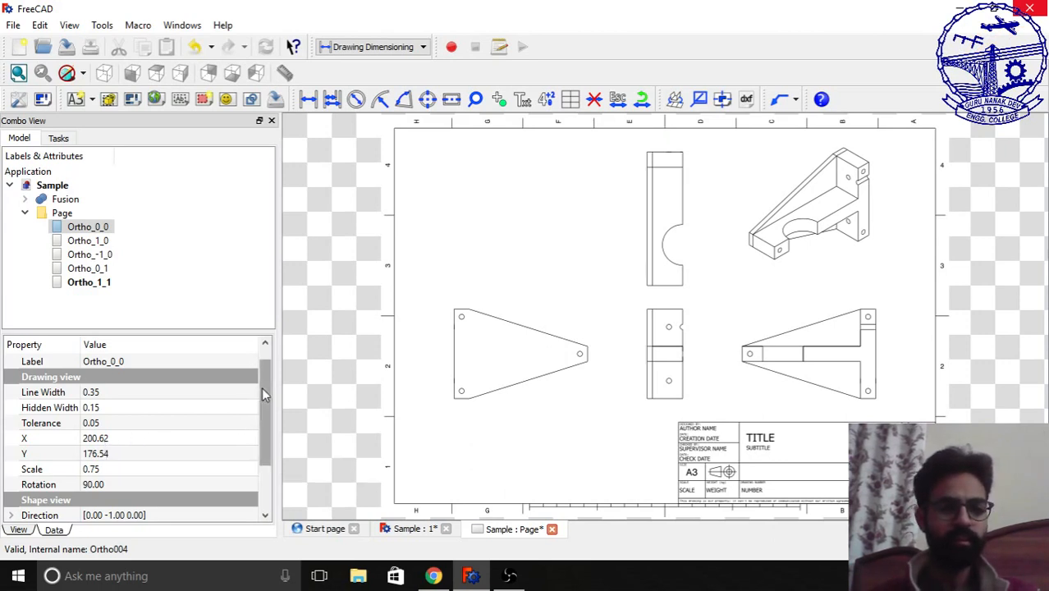
double_click(88, 227)
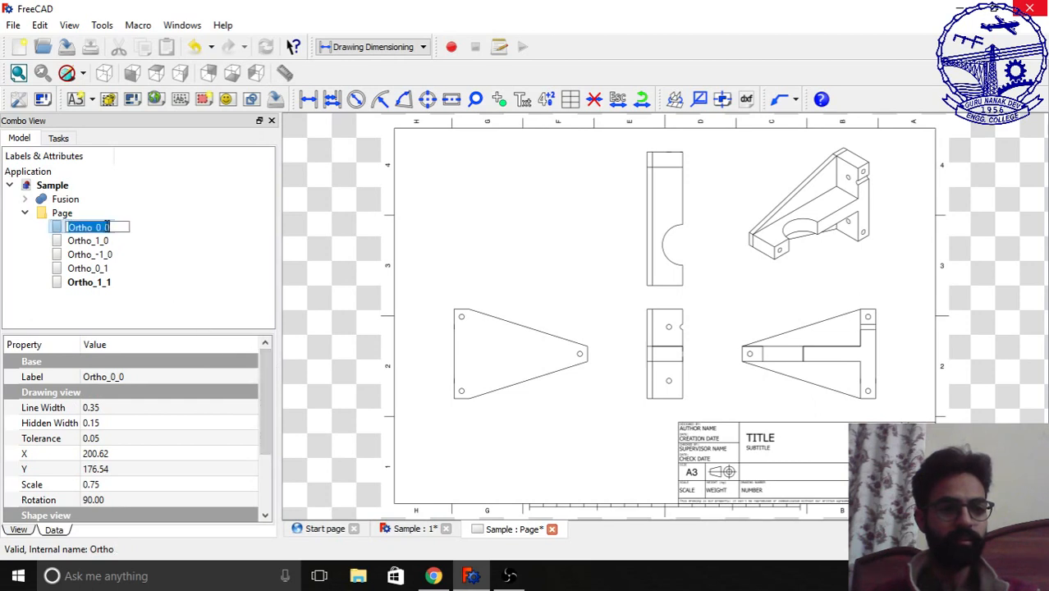
left_click(87, 241)
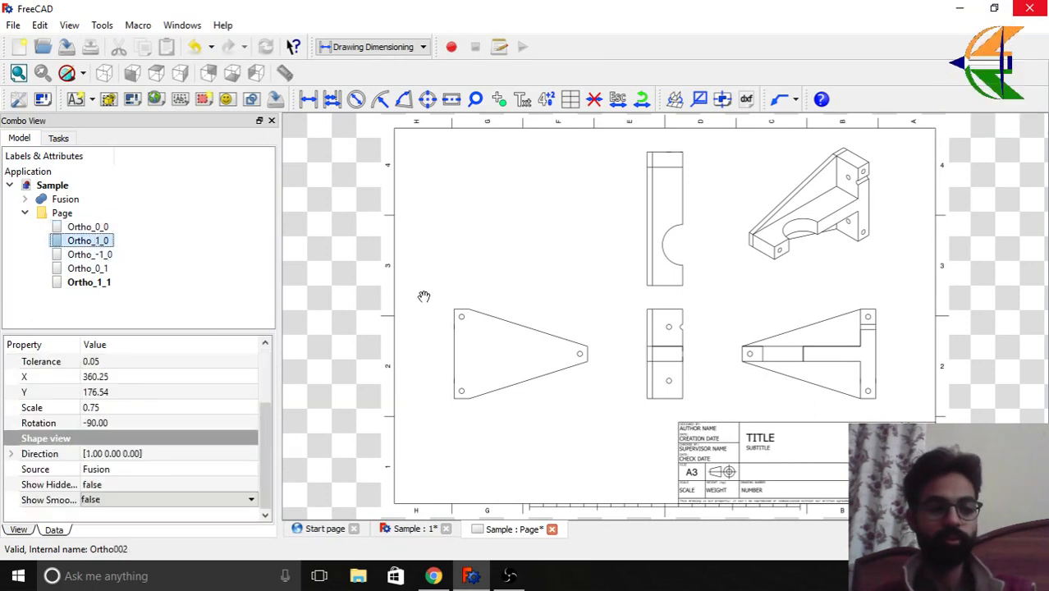
mouse_move(229, 480)
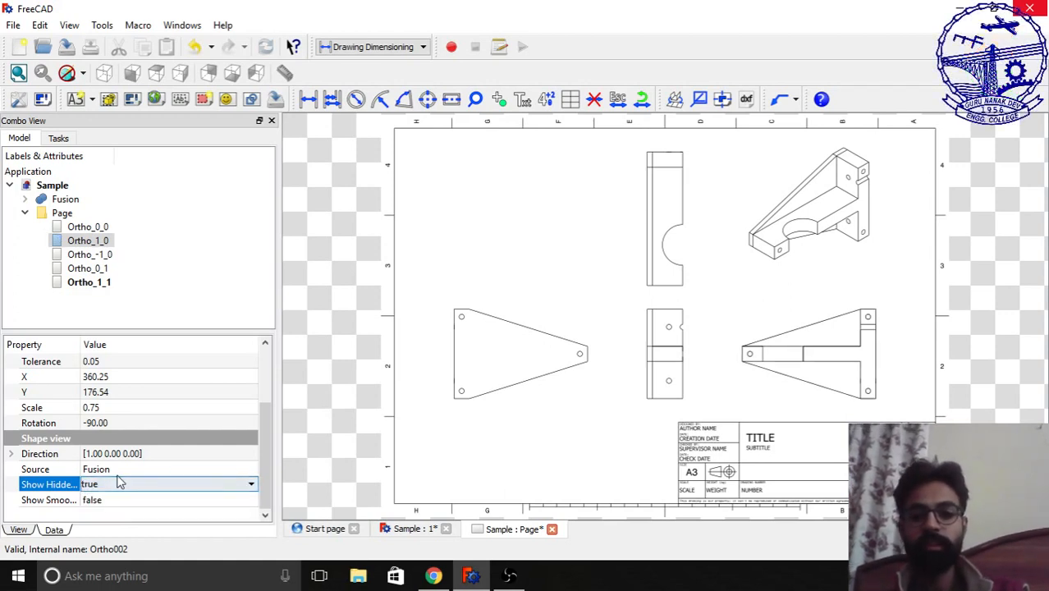
left_click(88, 227)
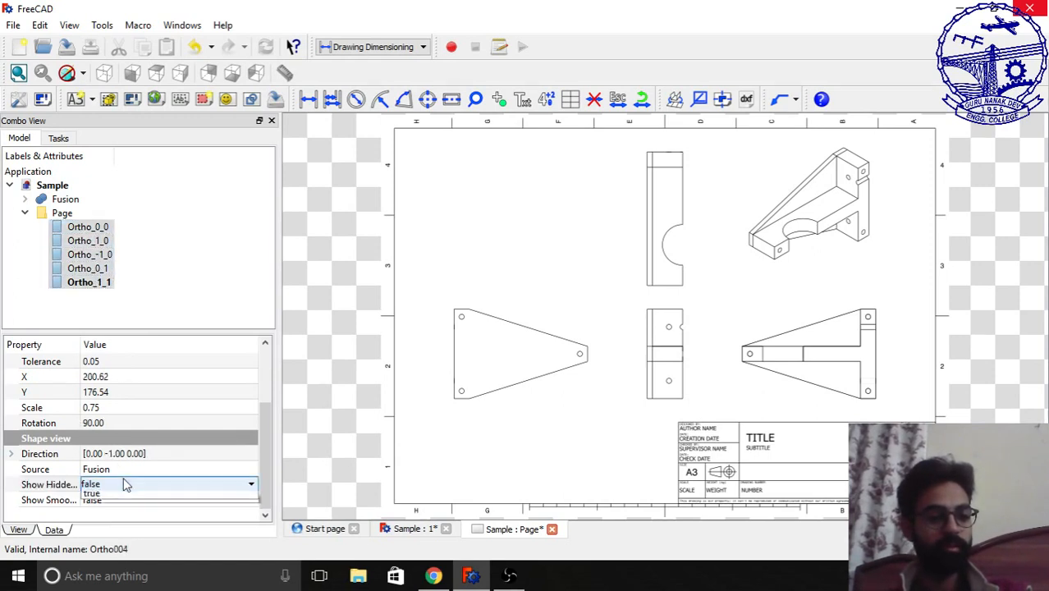
left_click(91, 492)
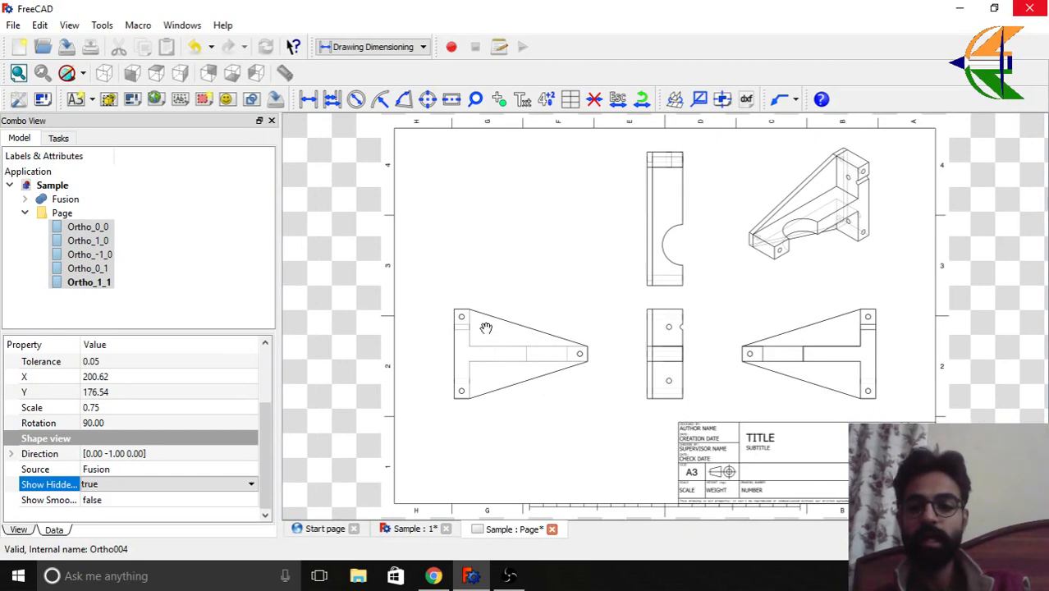
mouse_move(397, 377)
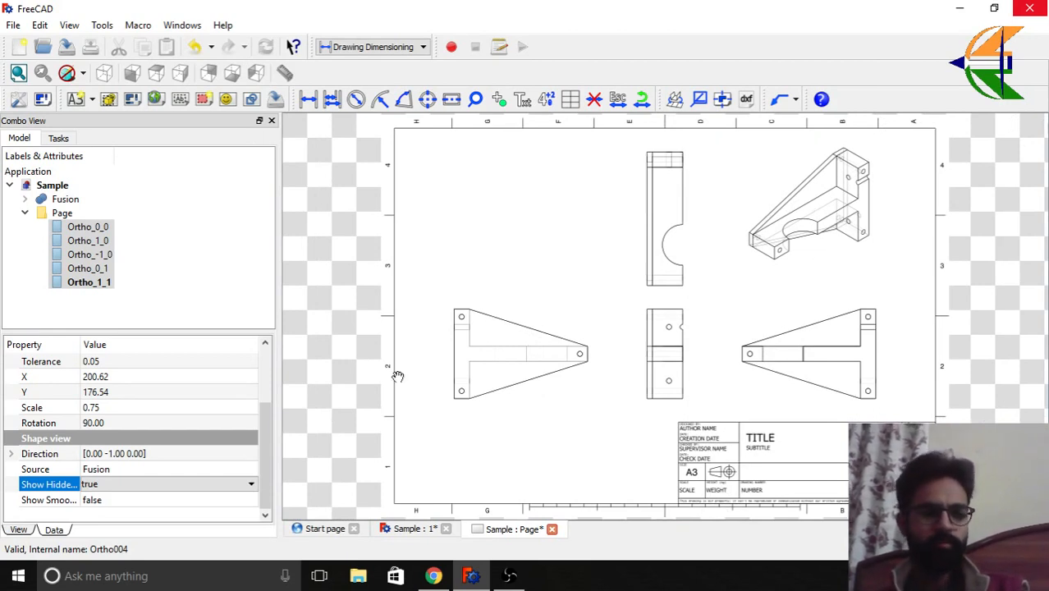
mouse_move(653, 286)
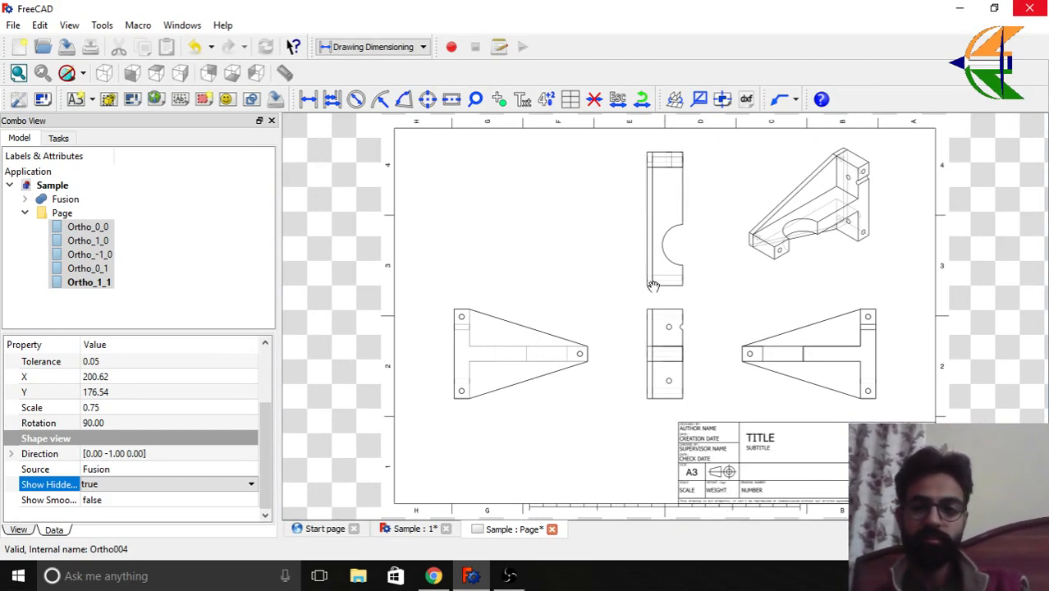
mouse_move(617, 293)
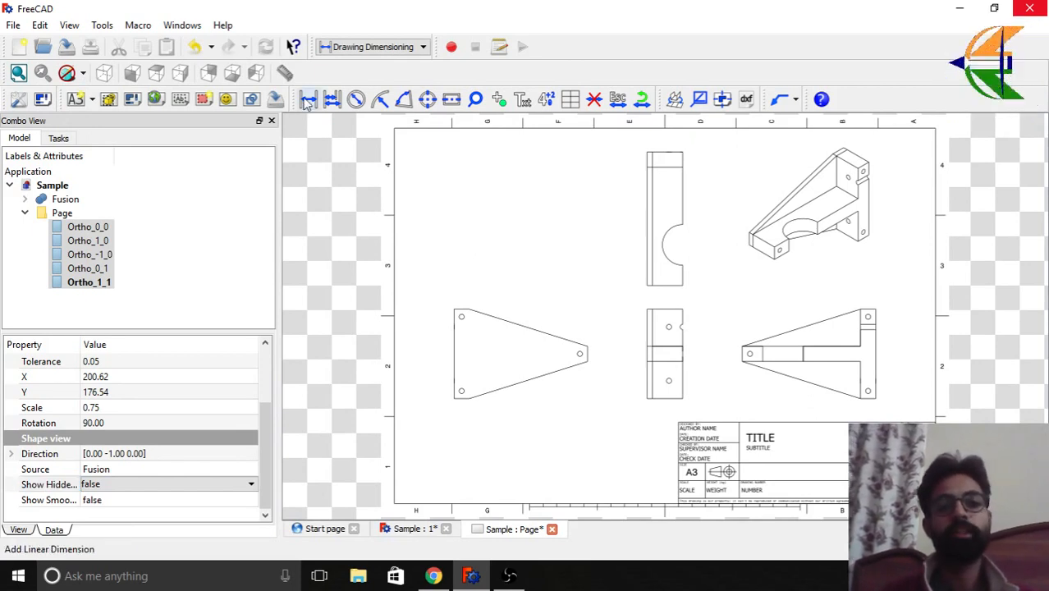
mouse_move(308, 99)
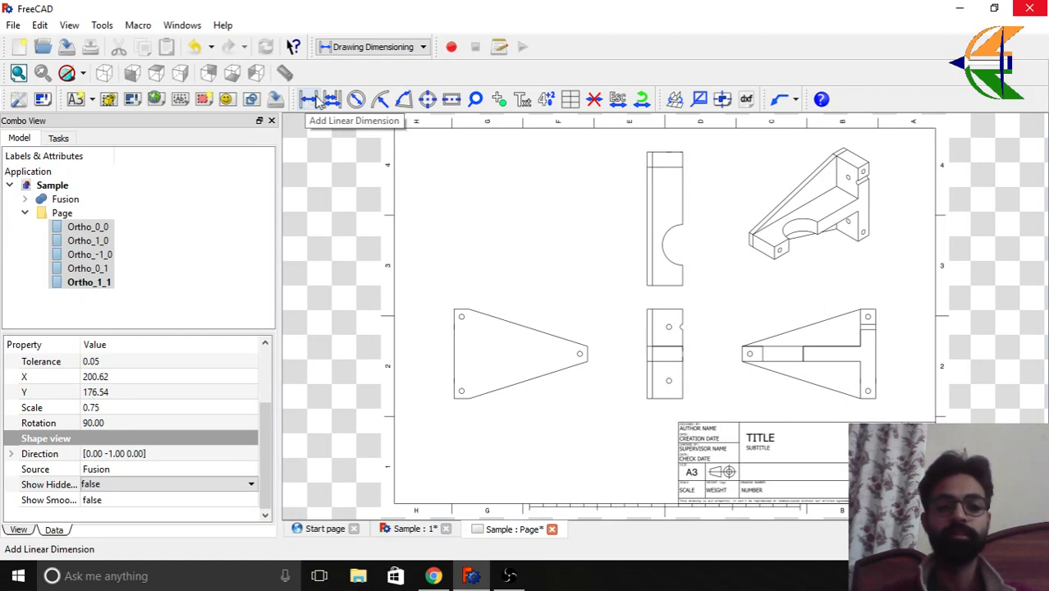
mouse_move(330, 98)
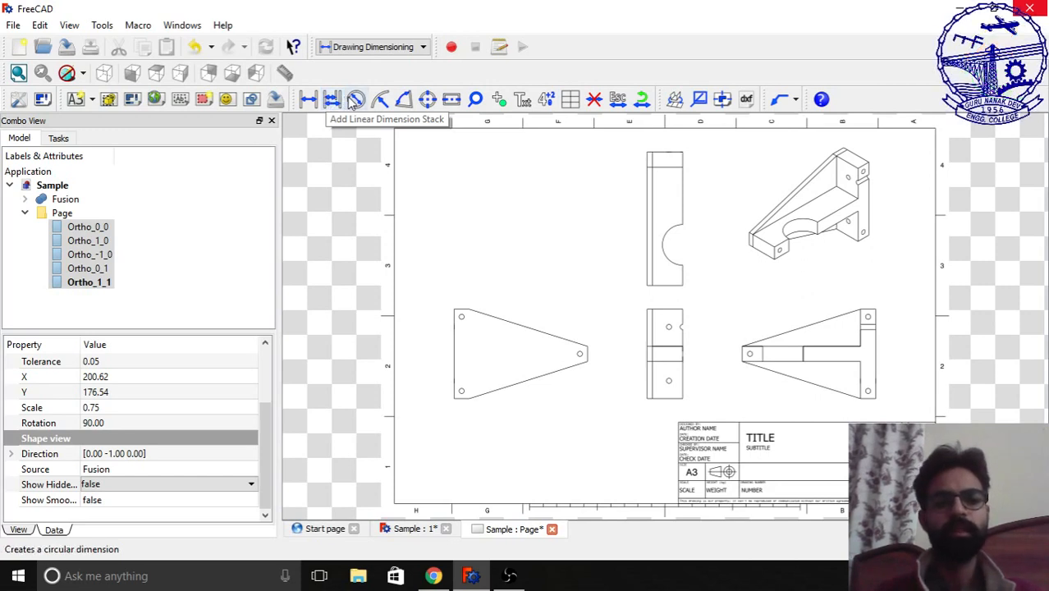
mouse_move(355, 99)
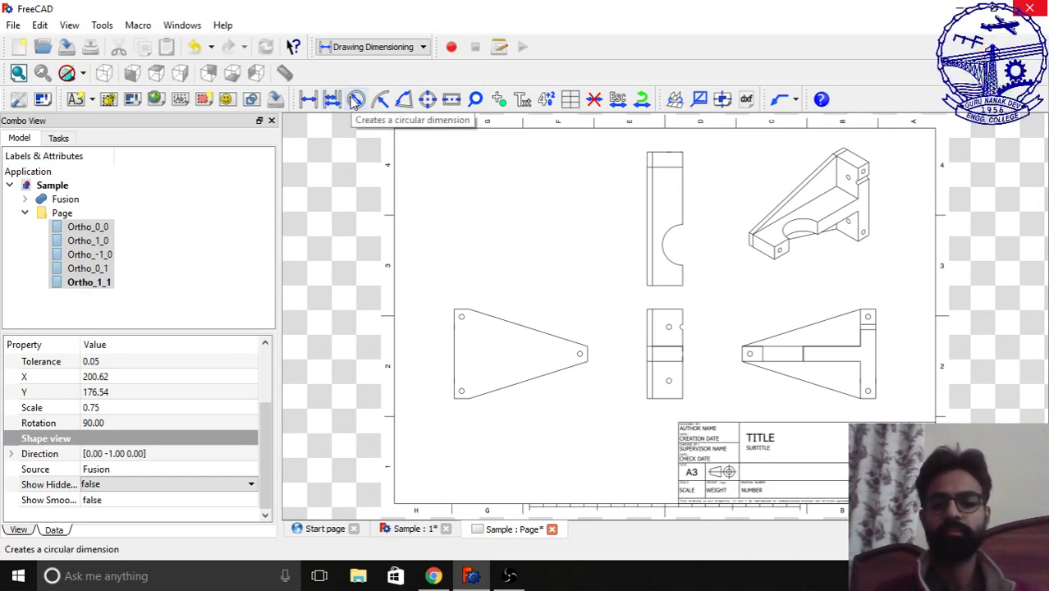
mouse_move(379, 99)
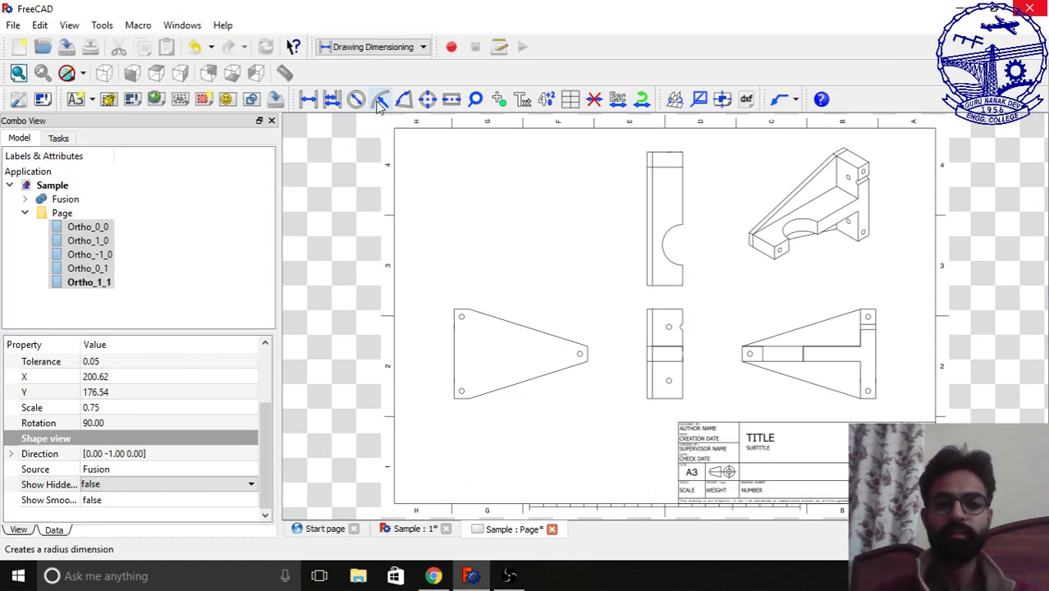
mouse_move(380, 99)
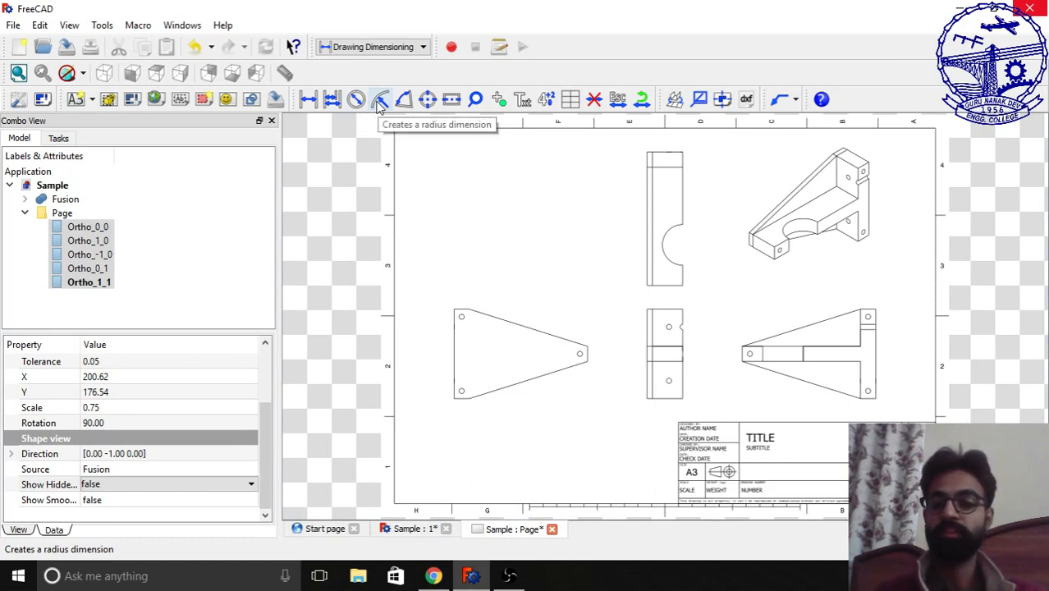
mouse_move(403, 99)
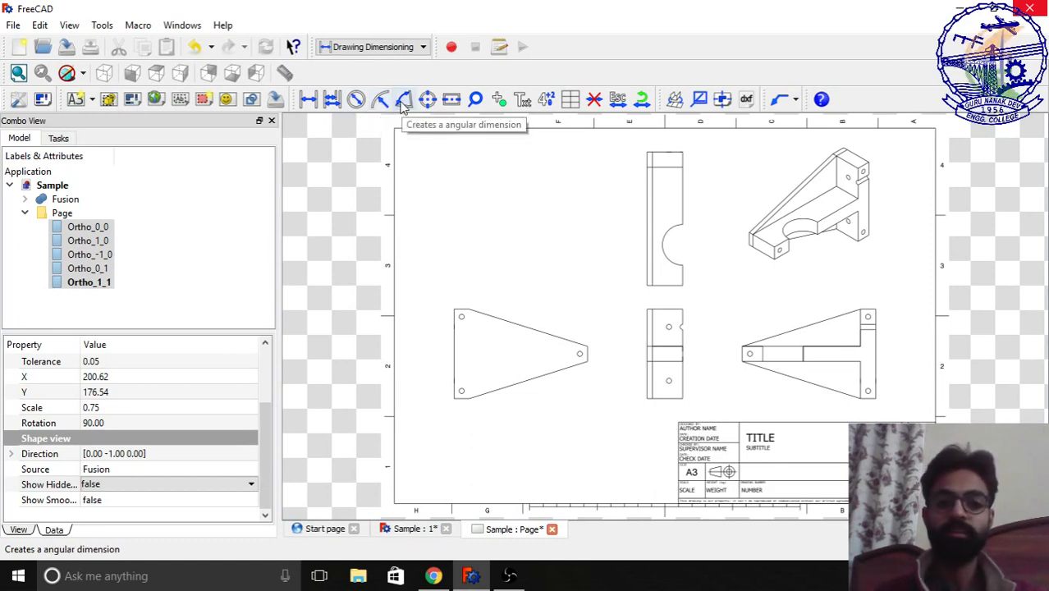
mouse_move(427, 98)
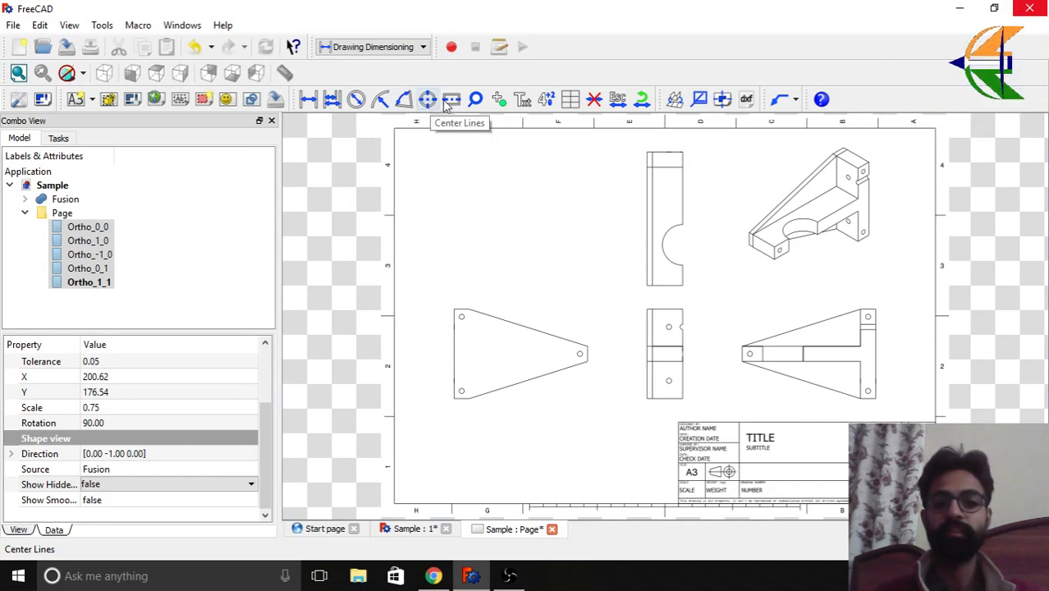
mouse_move(522, 99)
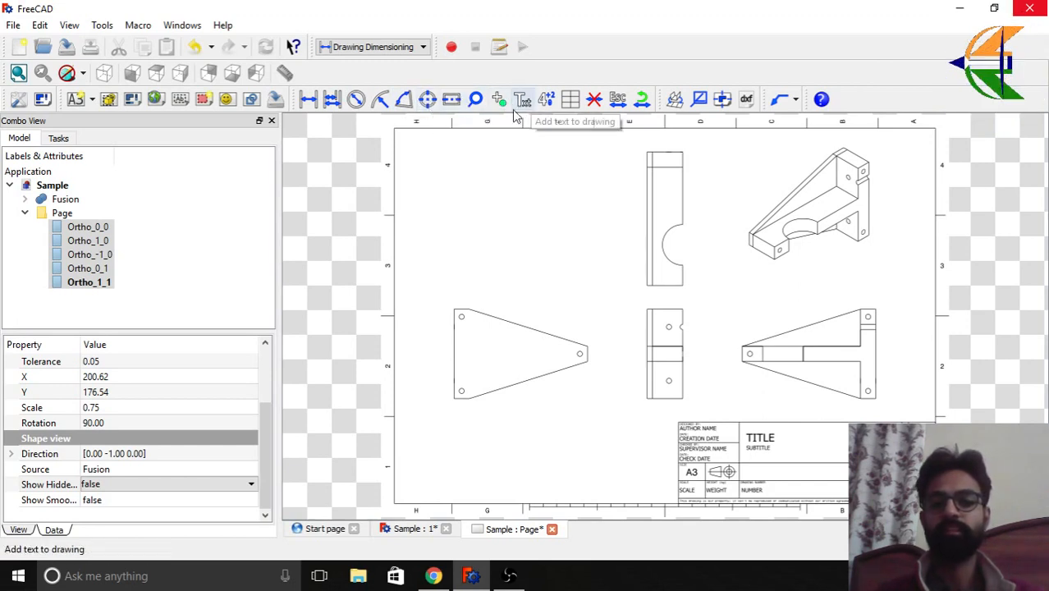
mouse_move(700, 100)
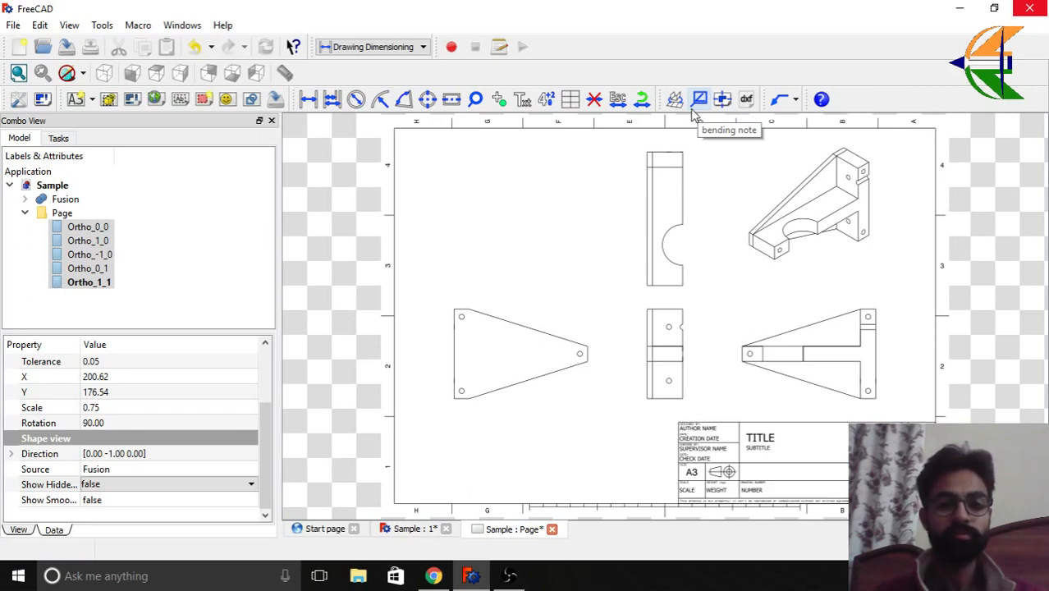
left_click(407, 528)
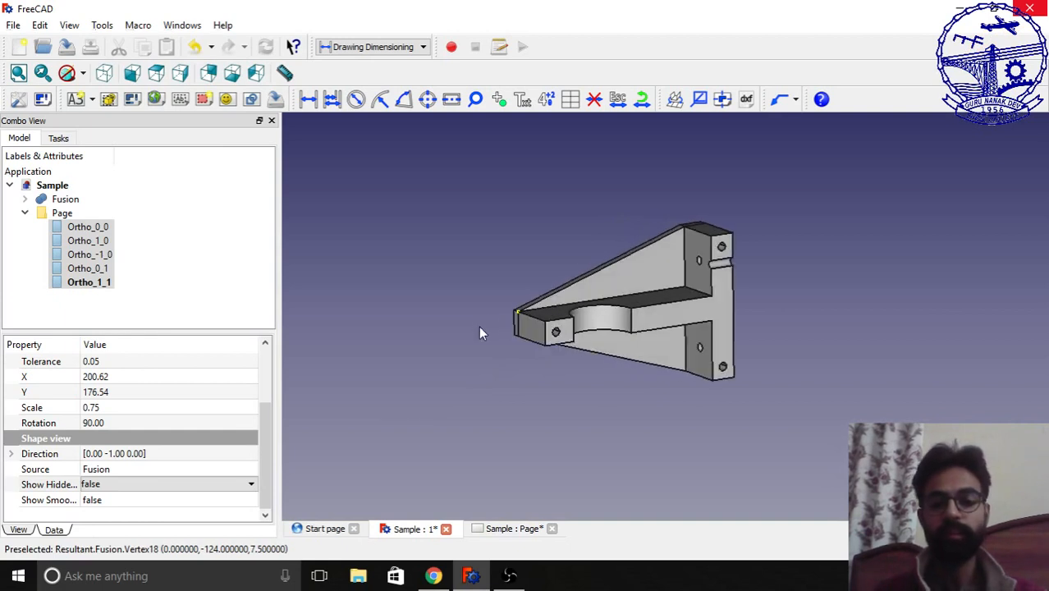
left_click(515, 527)
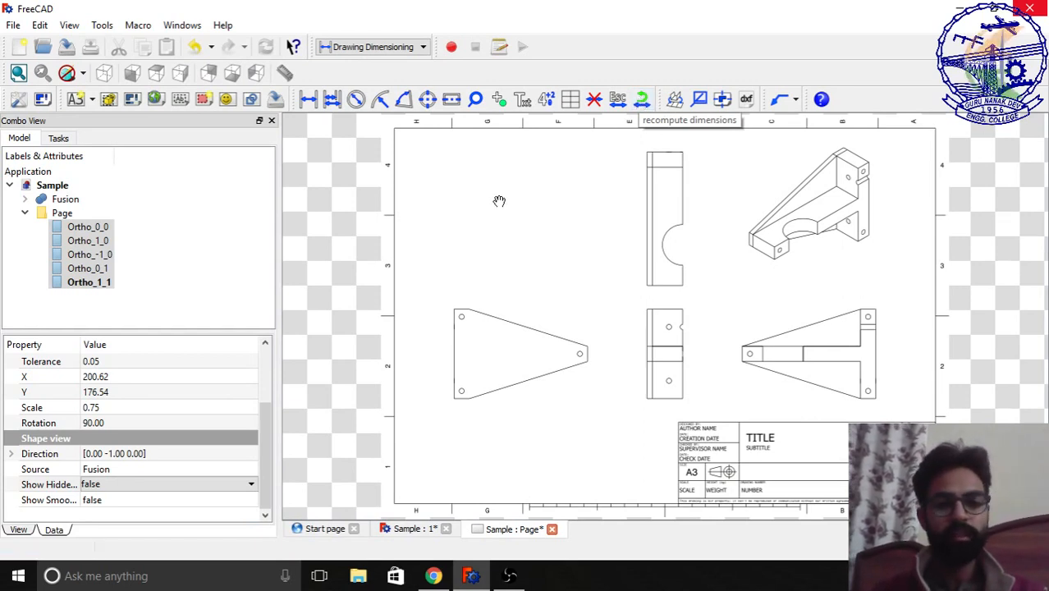
mouse_move(328, 155)
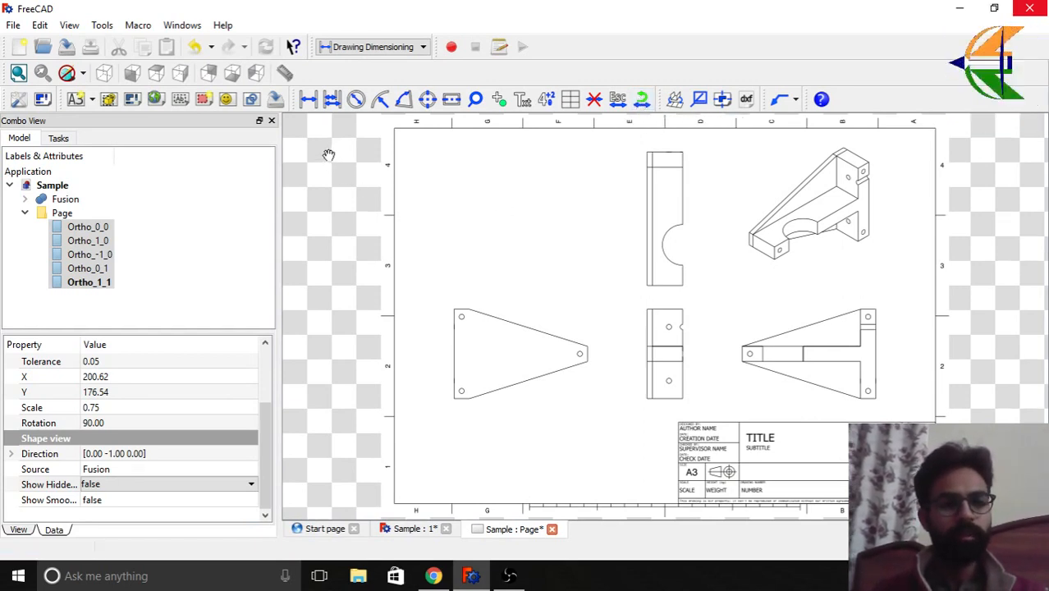
mouse_move(308, 99)
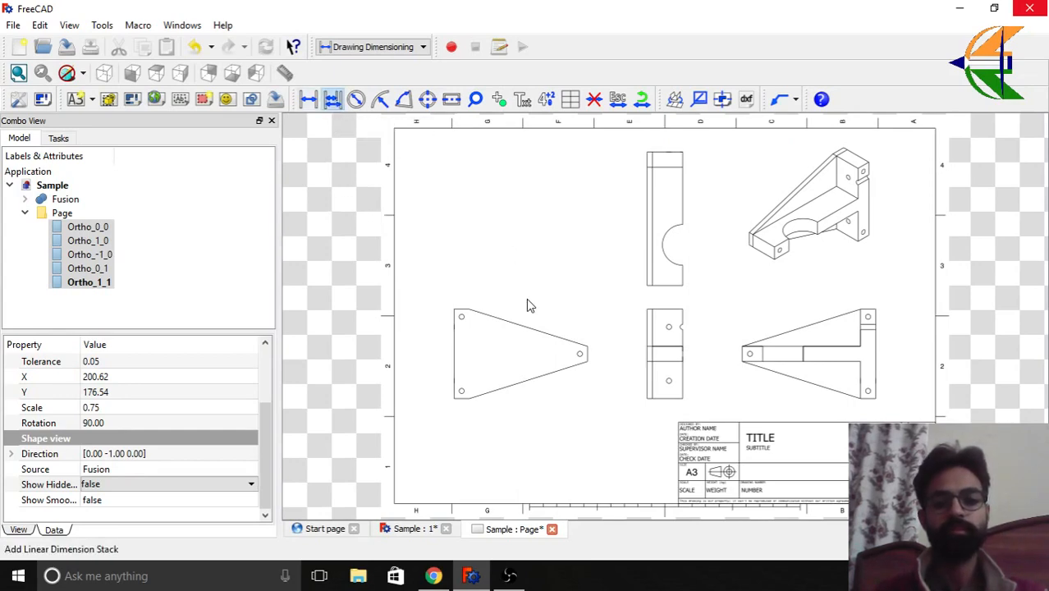
- Stack linear dimensions 15, 88, 36.5 and 131.5 on the triangular view's edges, then close
left_click(330, 99)
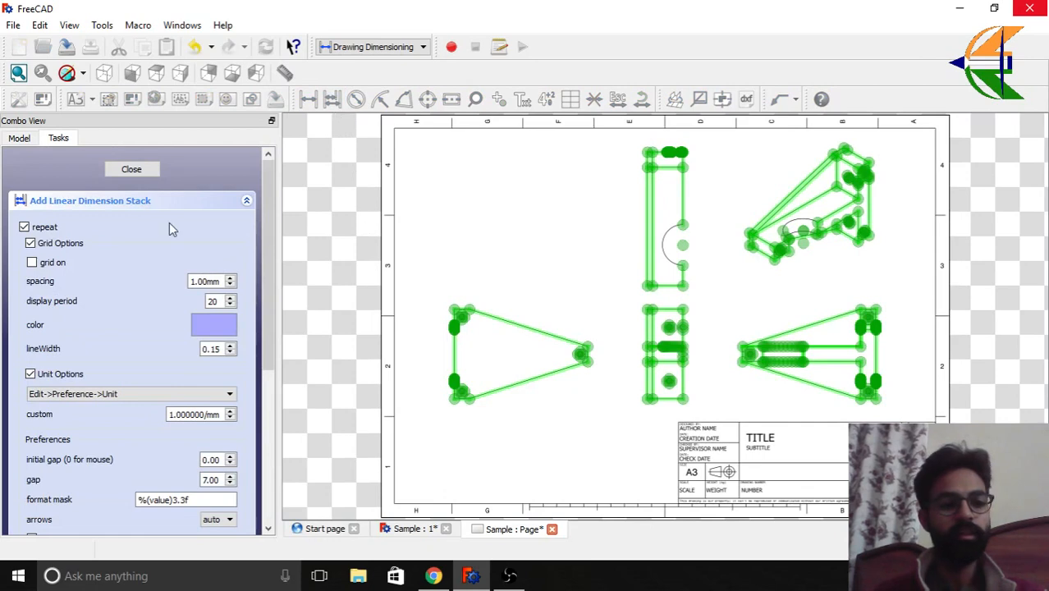
scroll("down", 3)
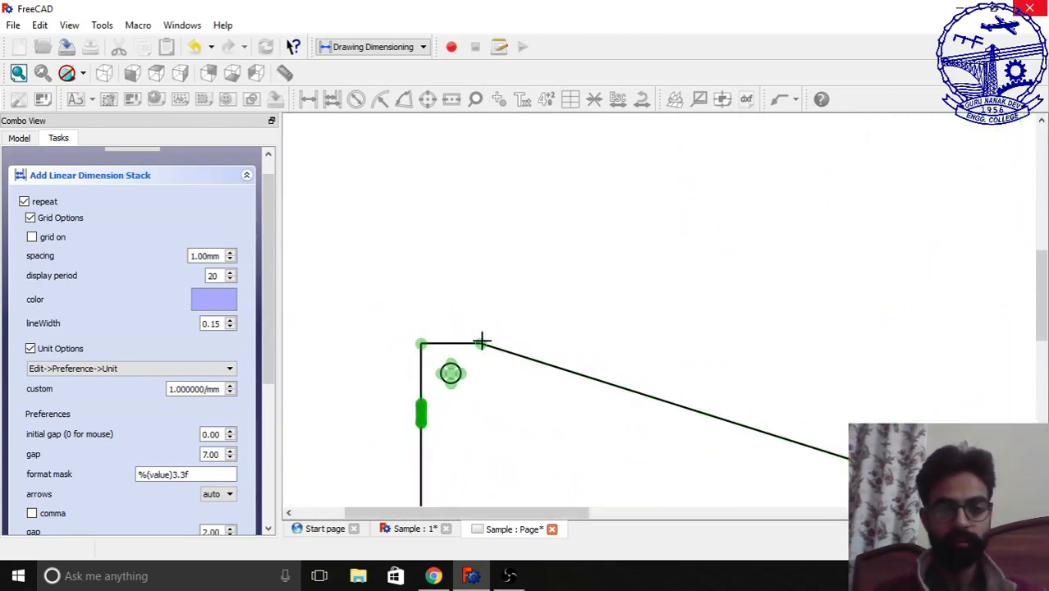
left_click(482, 342)
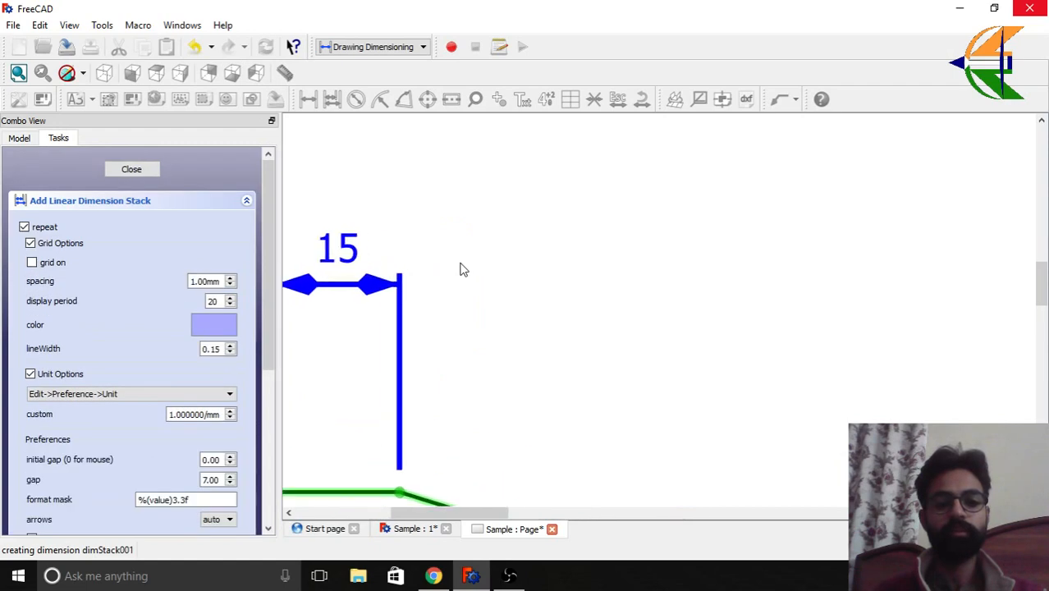
scroll("down", 3)
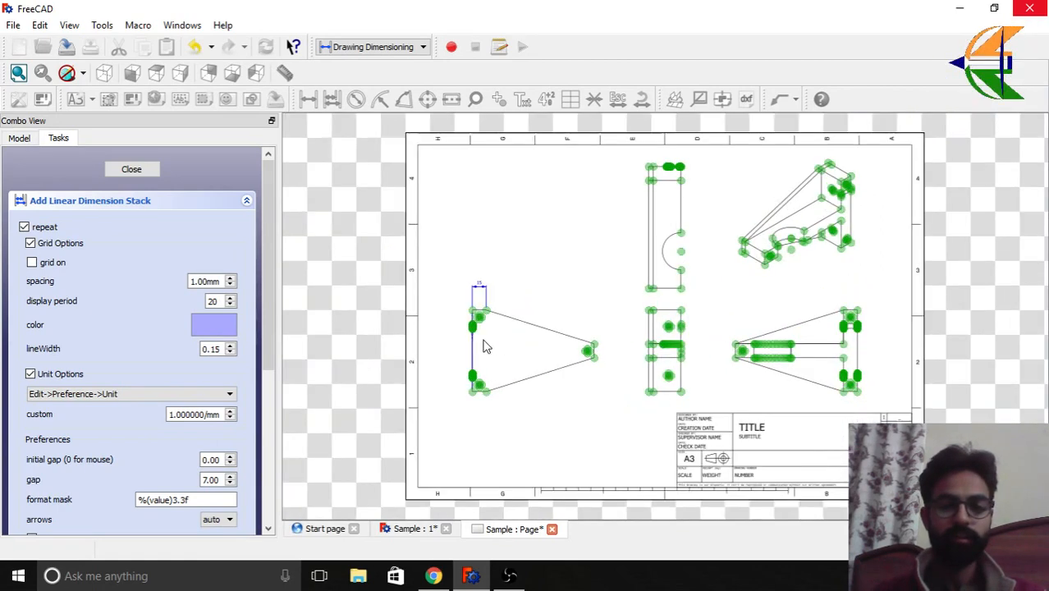
scroll("up", 3)
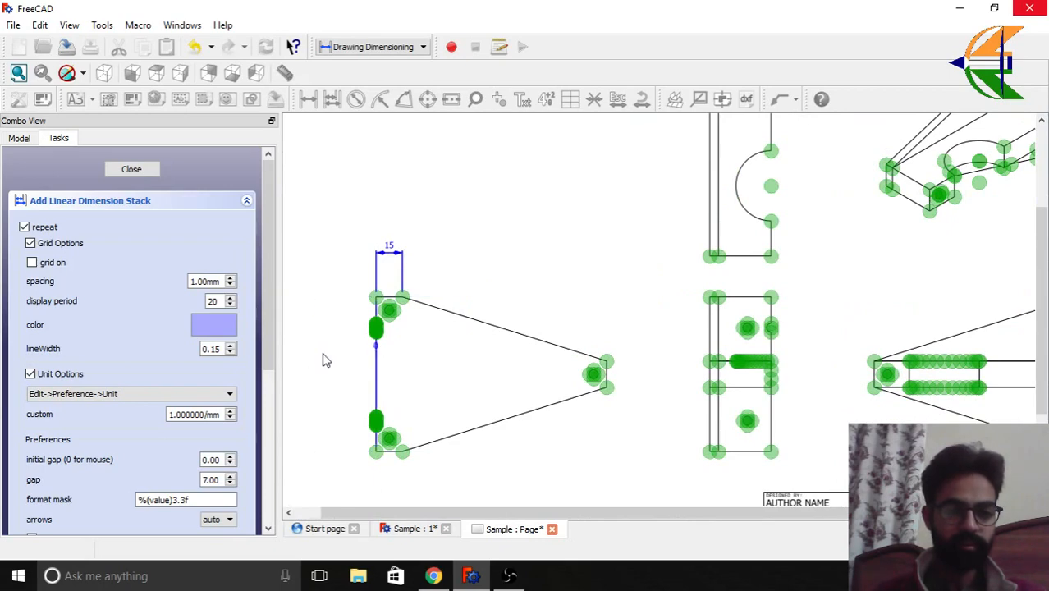
left_click(130, 168)
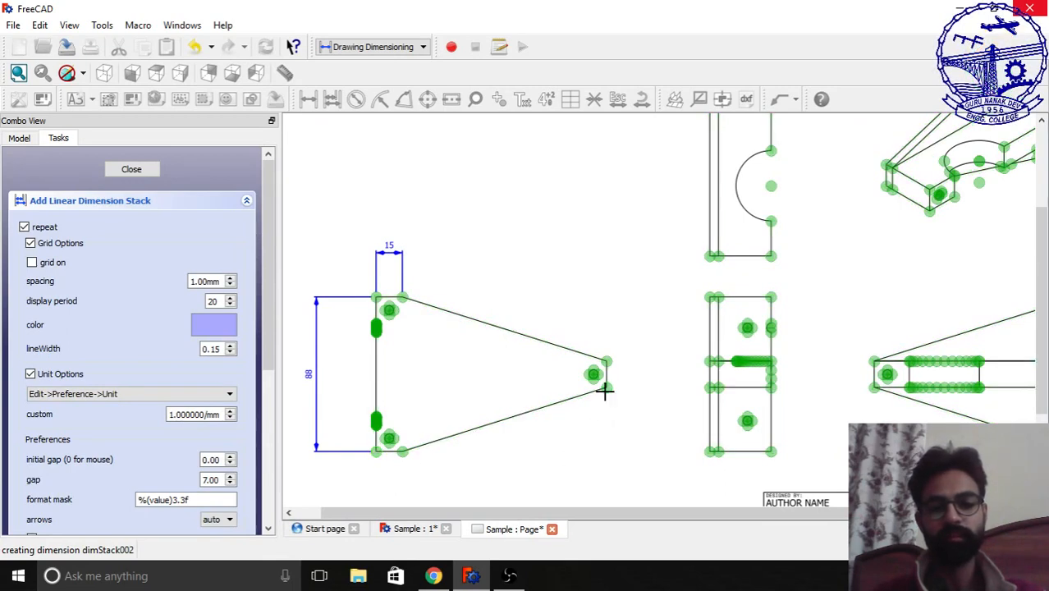
left_click(614, 446)
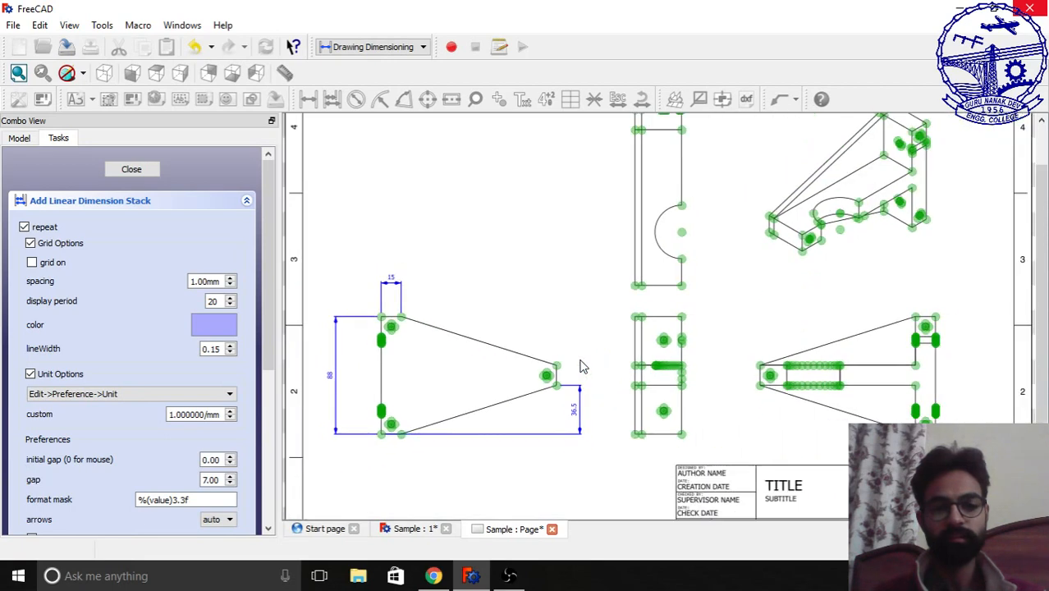
left_click(132, 169)
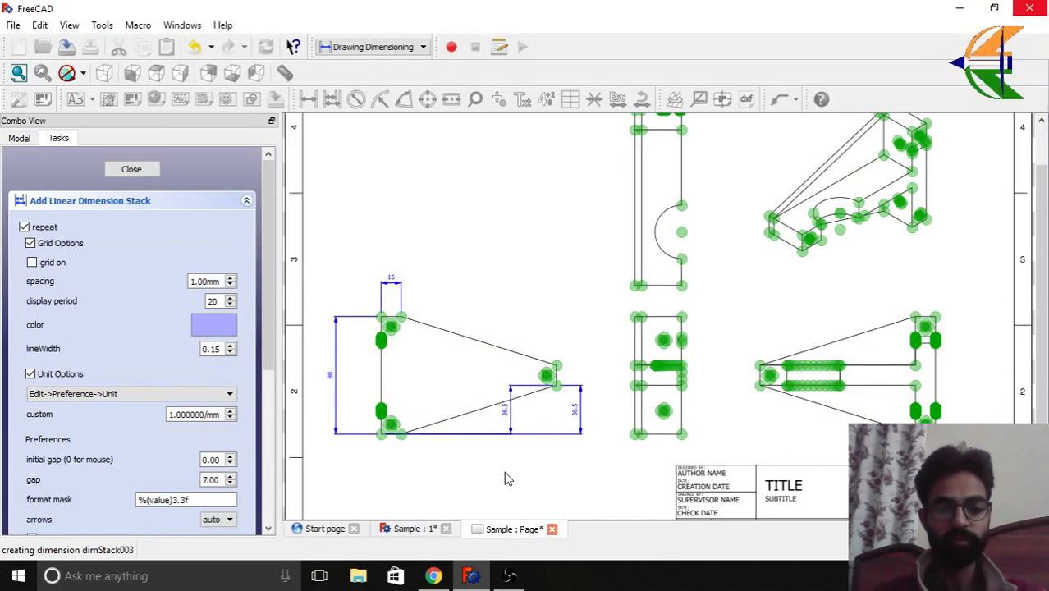
left_click(433, 506)
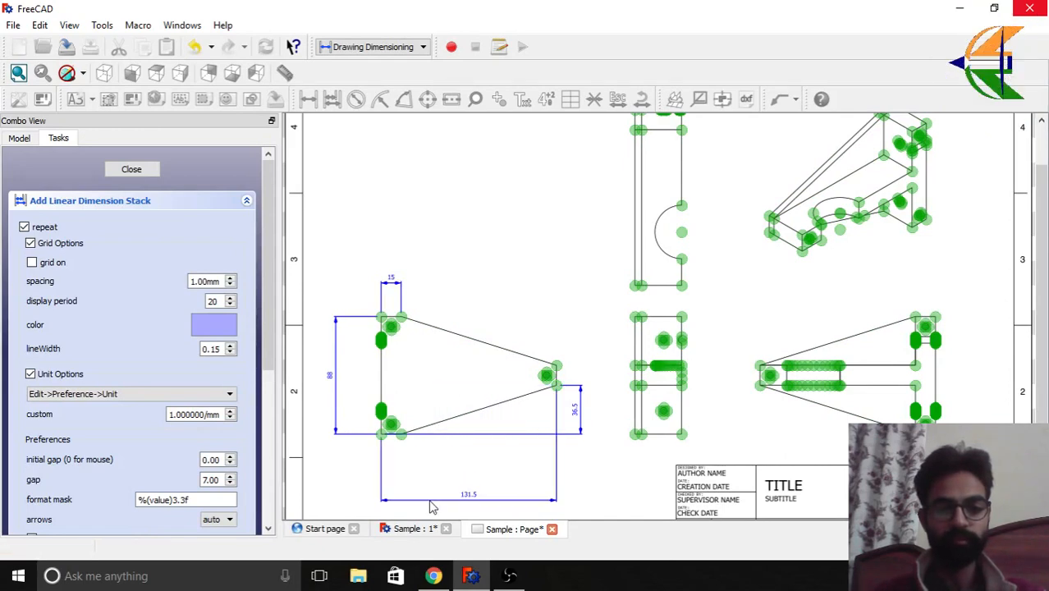
left_click(131, 169)
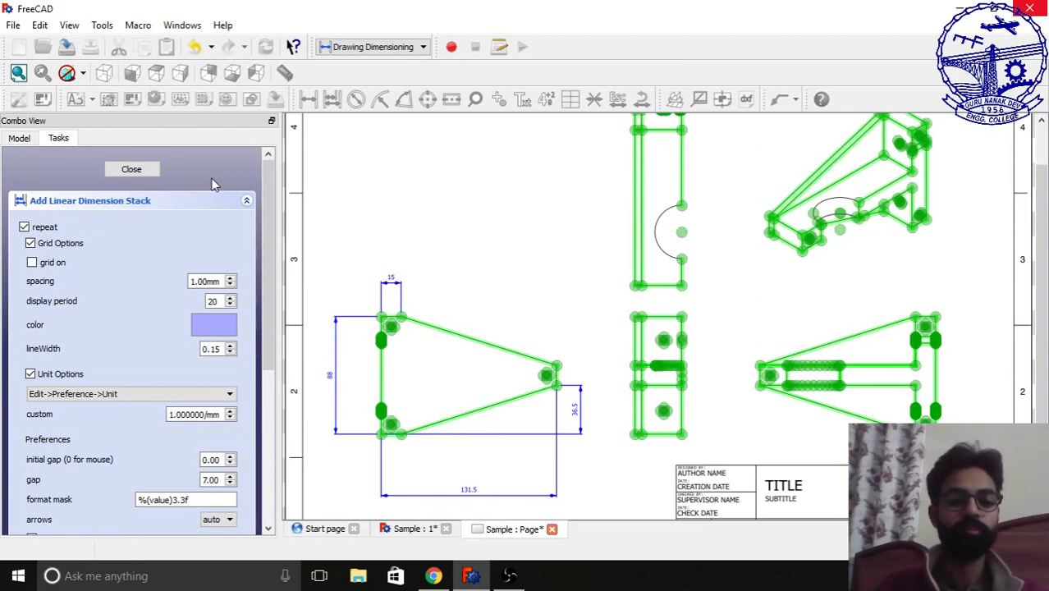
left_click(131, 169)
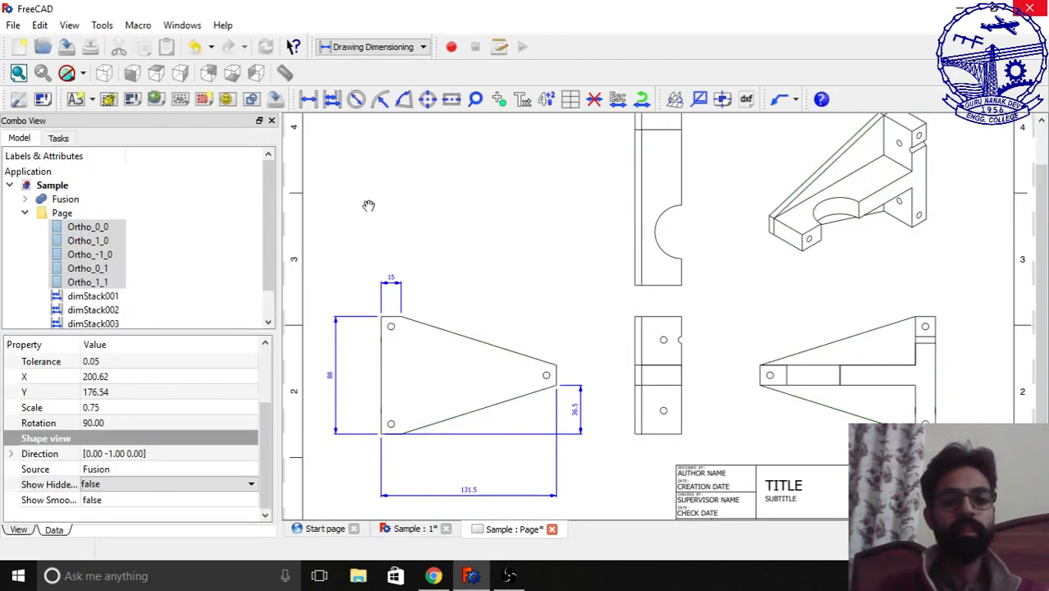
- Place Ø40 on the semicircular cutout and Ø5 on the bolt holes, then close
left_click(356, 100)
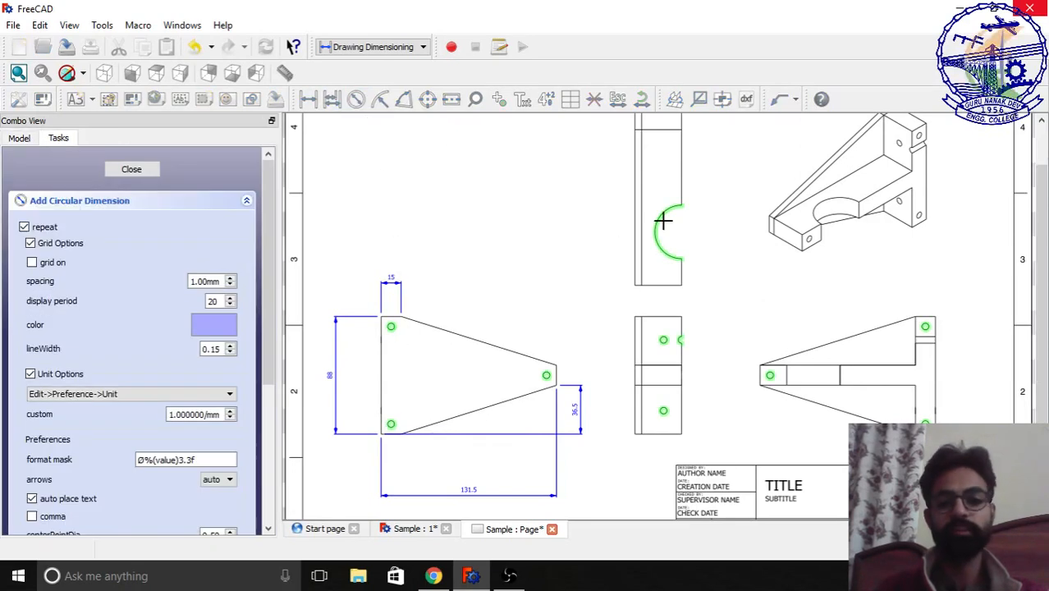
mouse_move(776, 374)
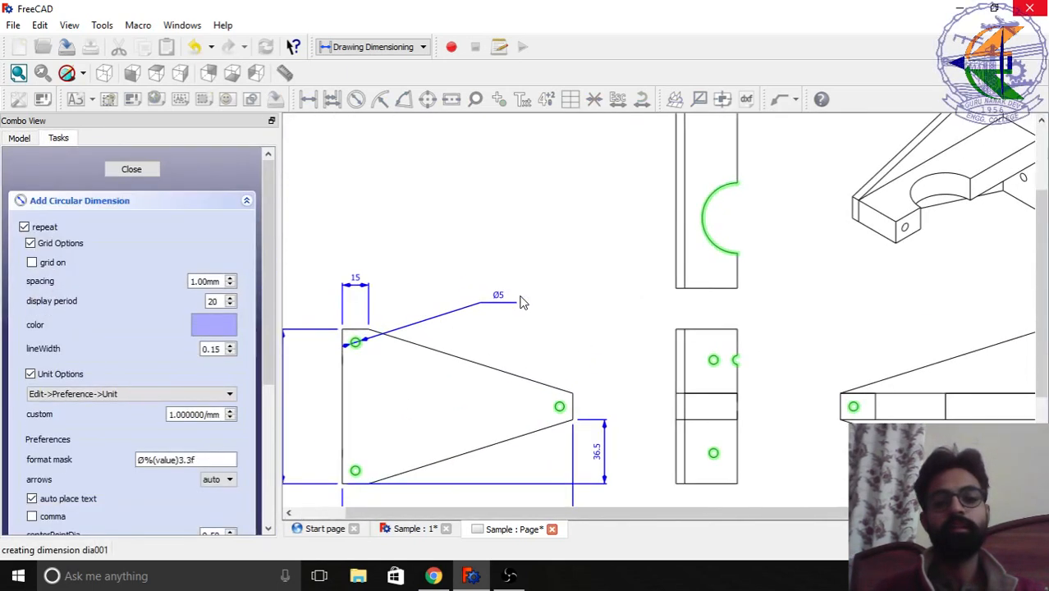
mouse_move(507, 301)
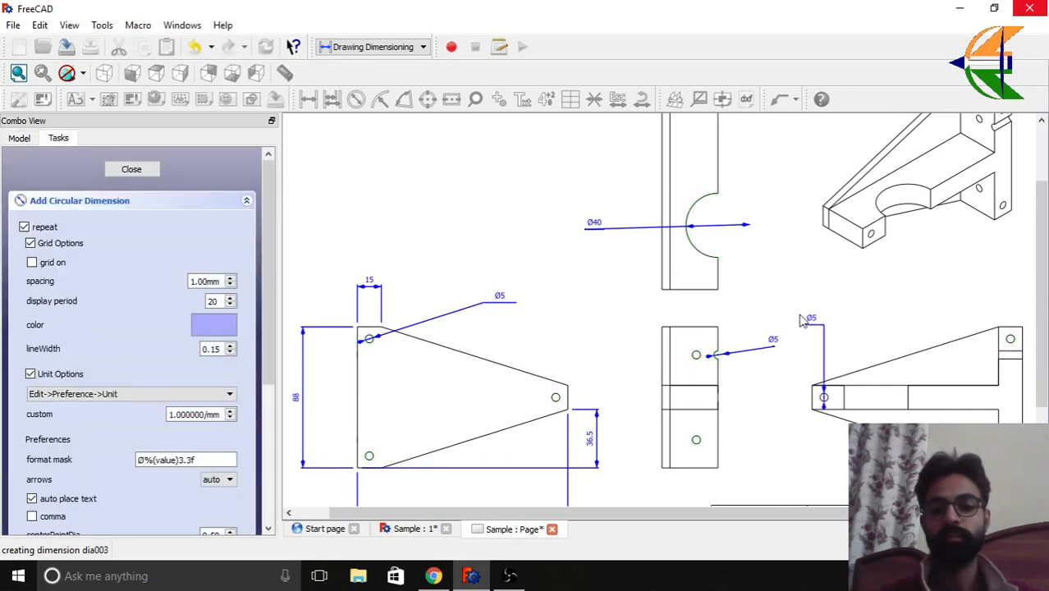
left_click(704, 226)
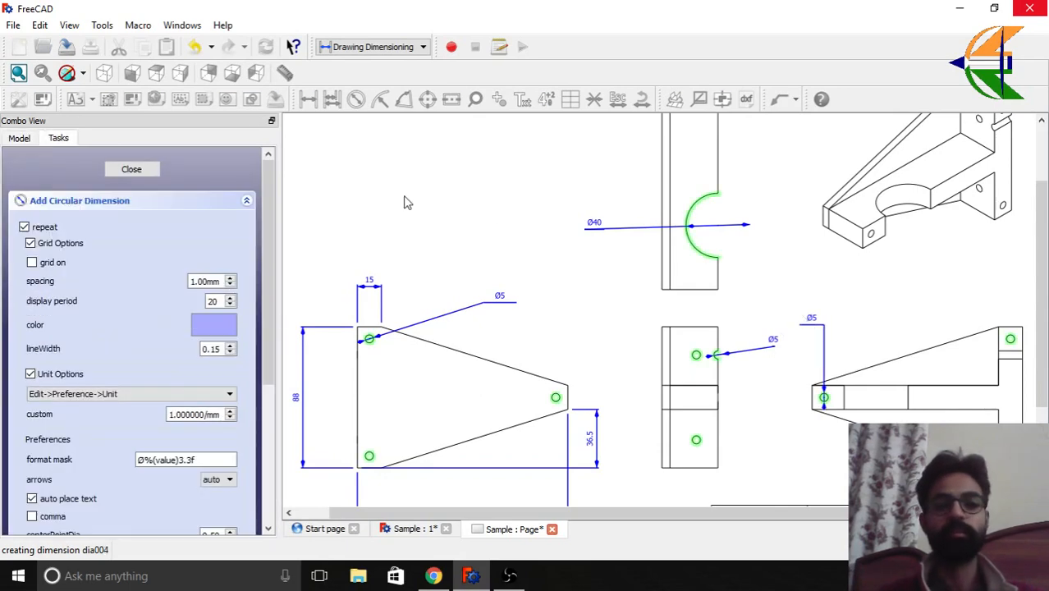
left_click(131, 169)
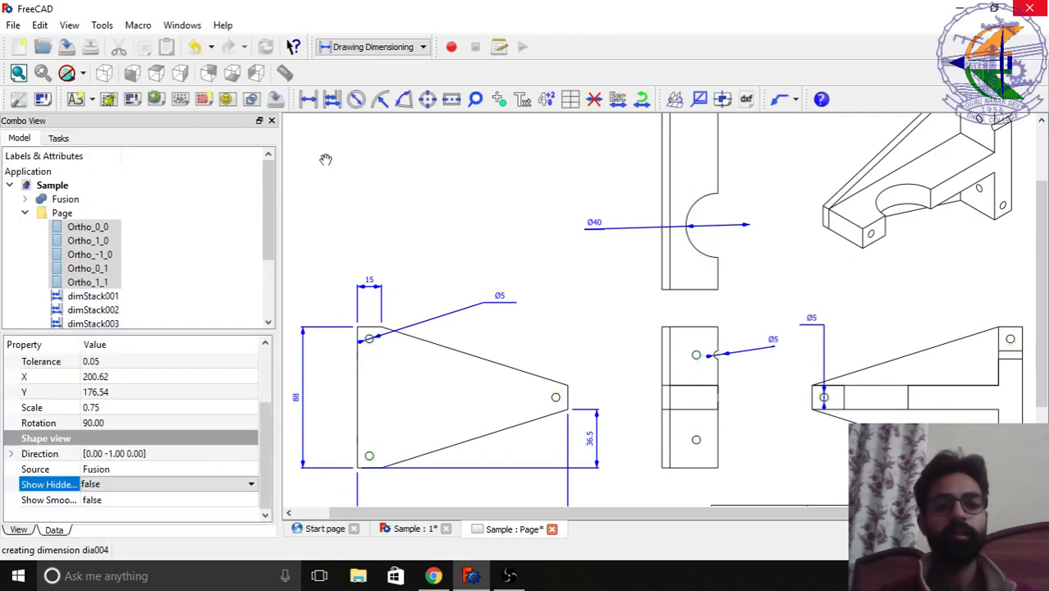
mouse_move(426, 99)
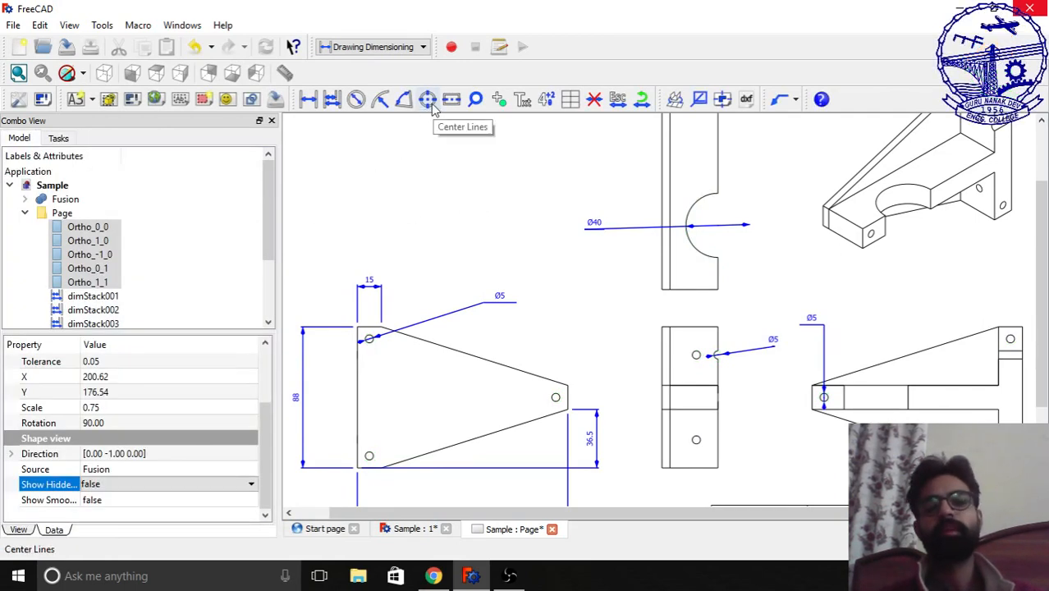
left_click(426, 98)
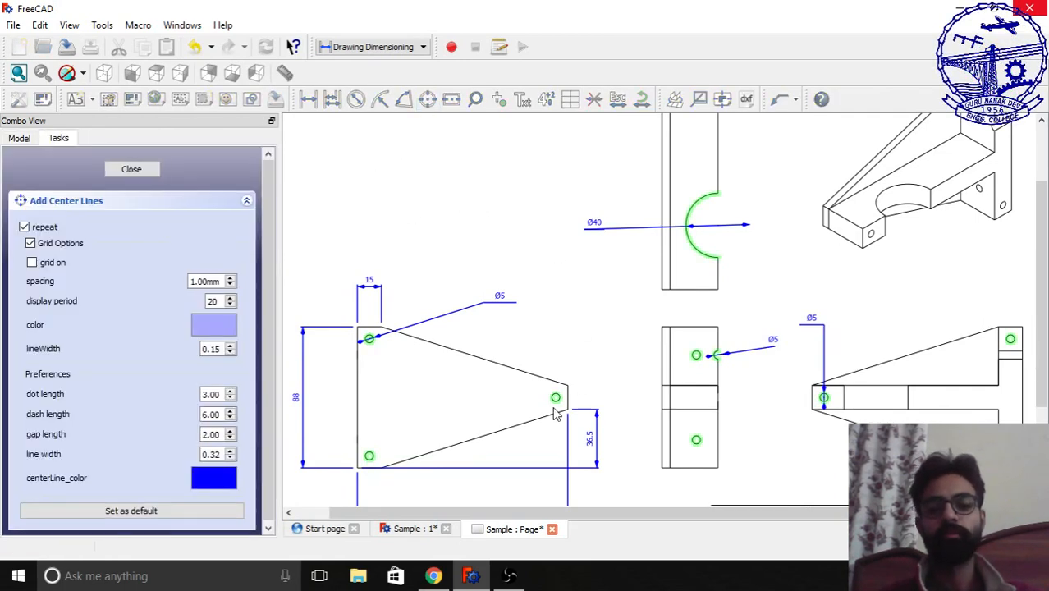
mouse_move(423, 400)
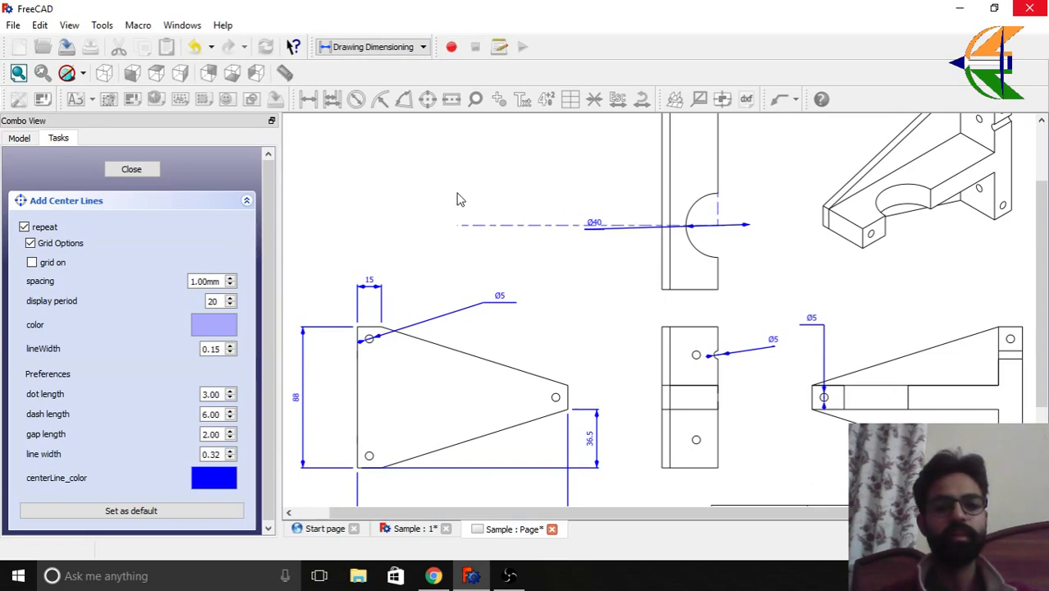
left_click(132, 168)
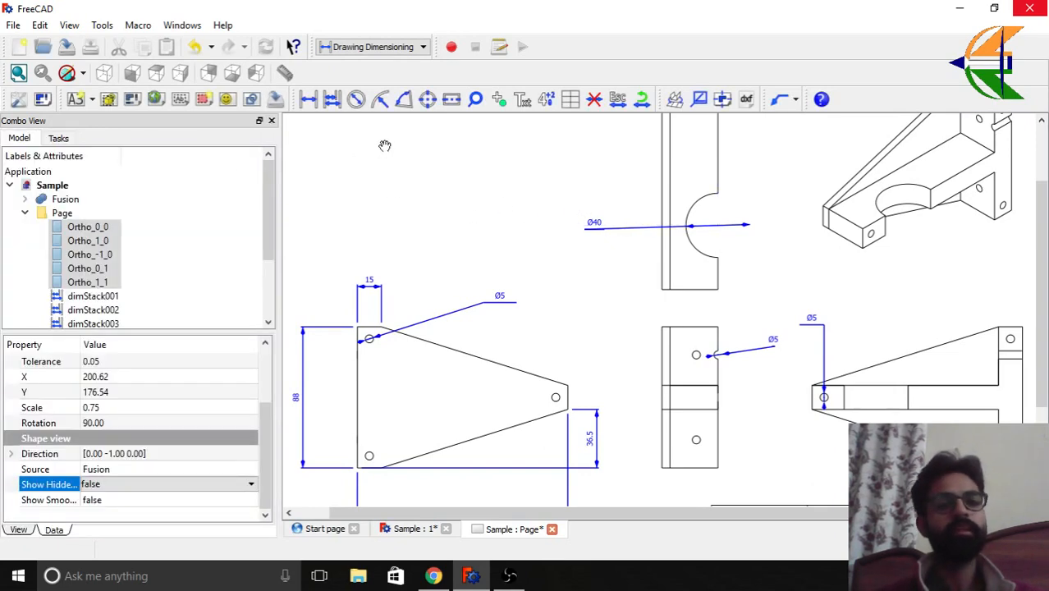
mouse_move(332, 100)
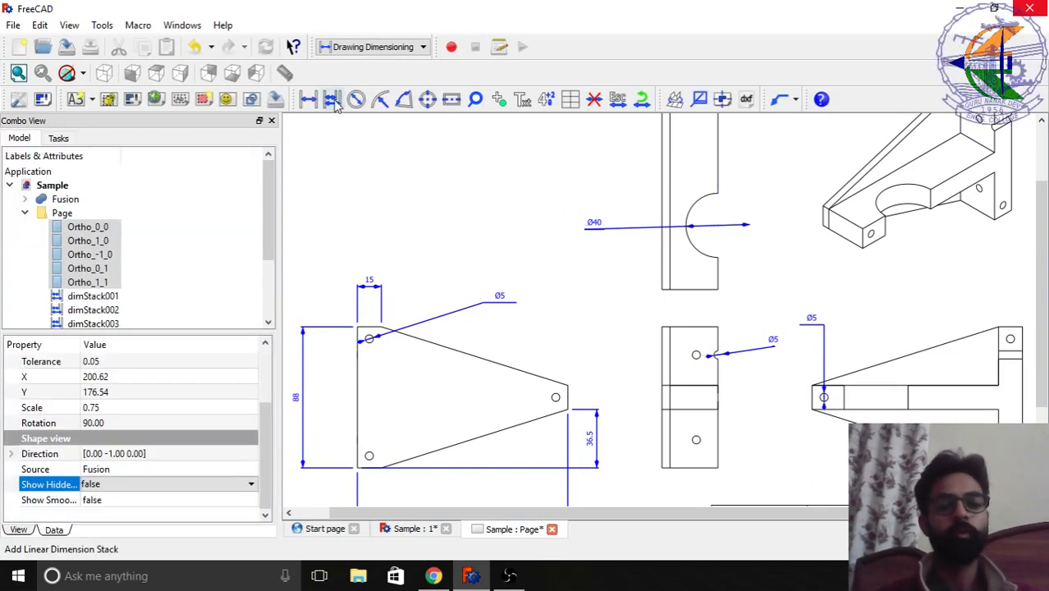
- Stack linear dimensions 5, 35 and 20 on the middle view's cutout edges, then close
left_click(332, 99)
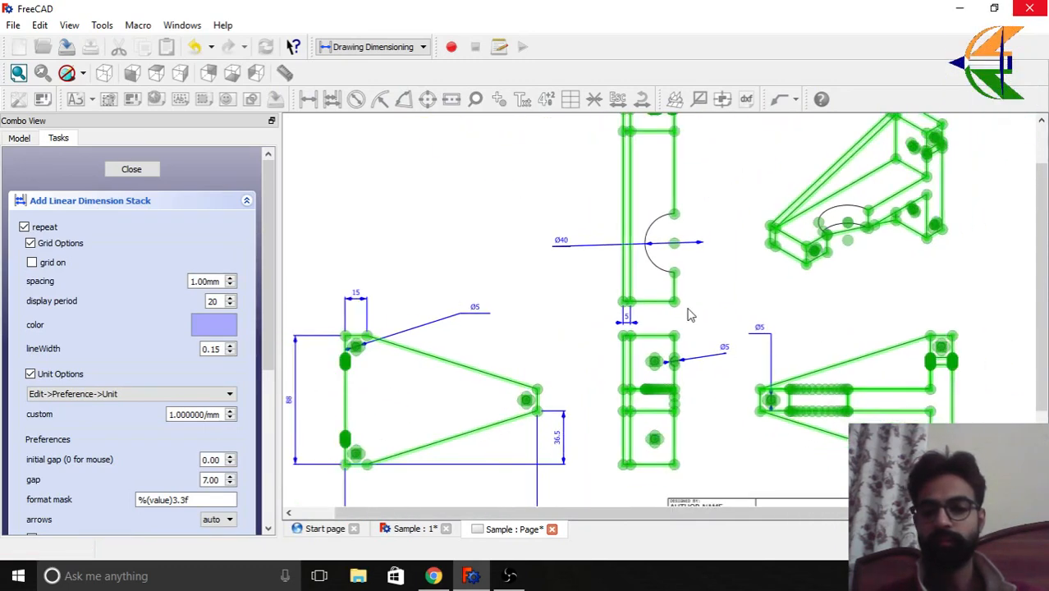
mouse_move(750, 385)
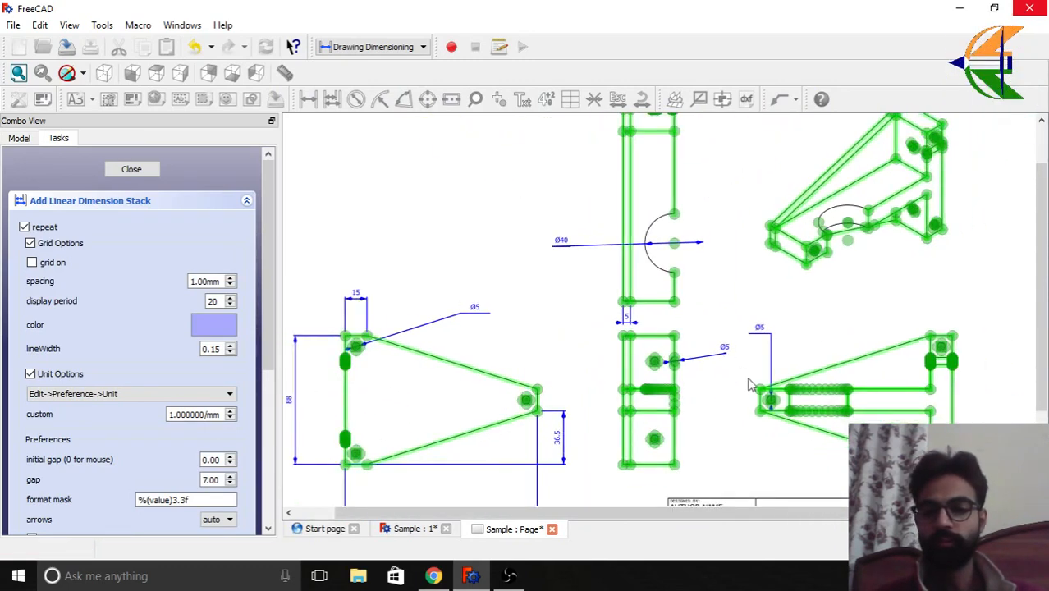
mouse_move(827, 287)
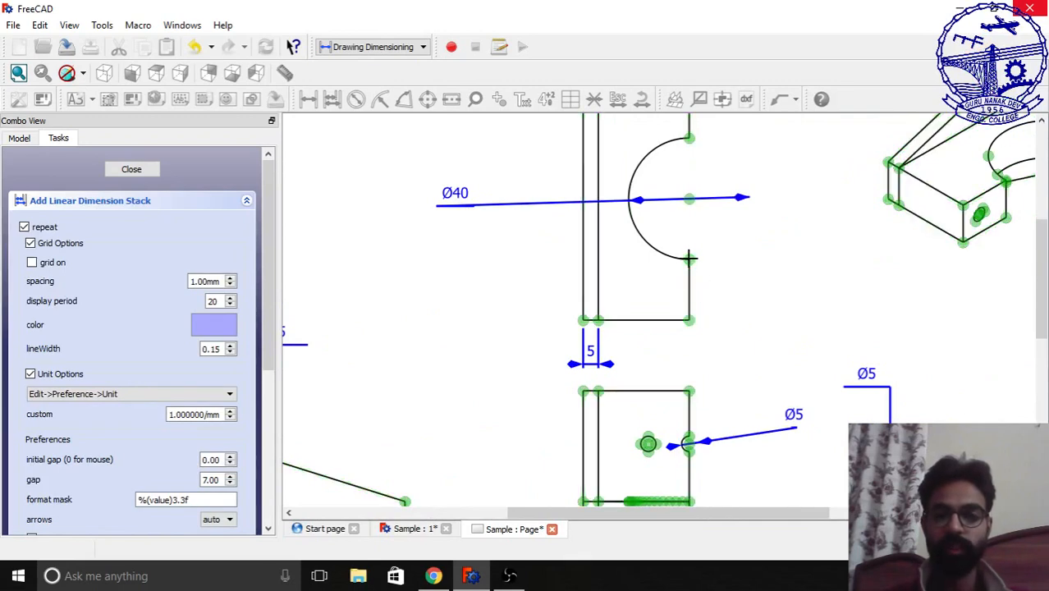
left_click(793, 261)
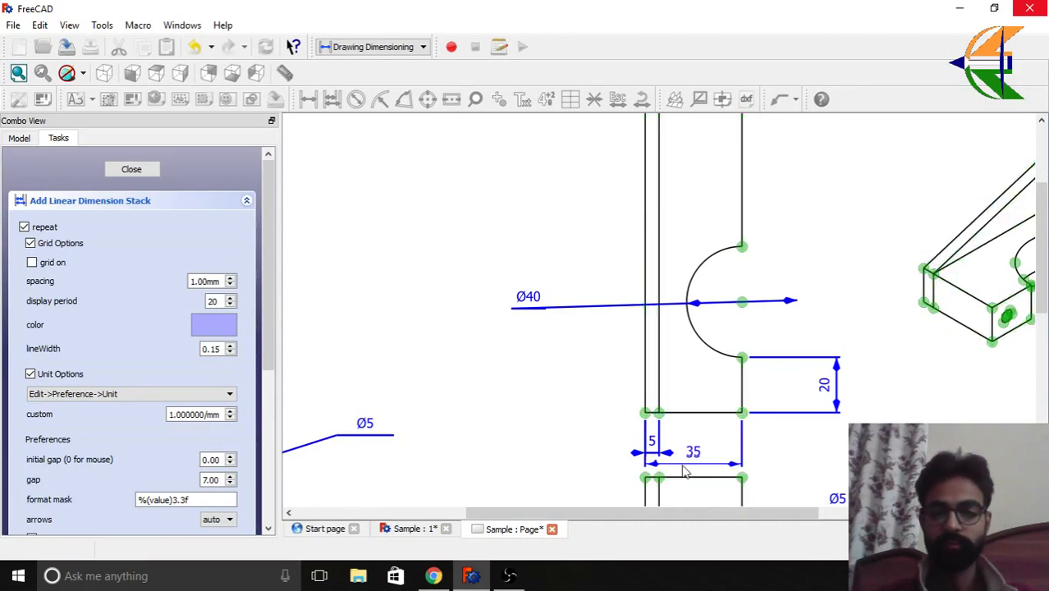
left_click(131, 169)
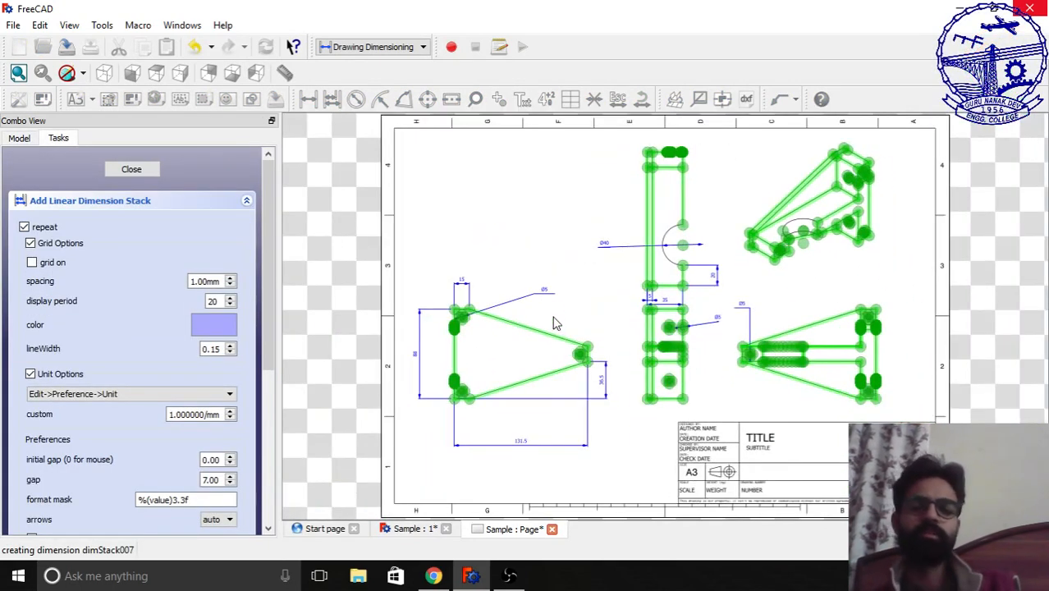
left_click(132, 169)
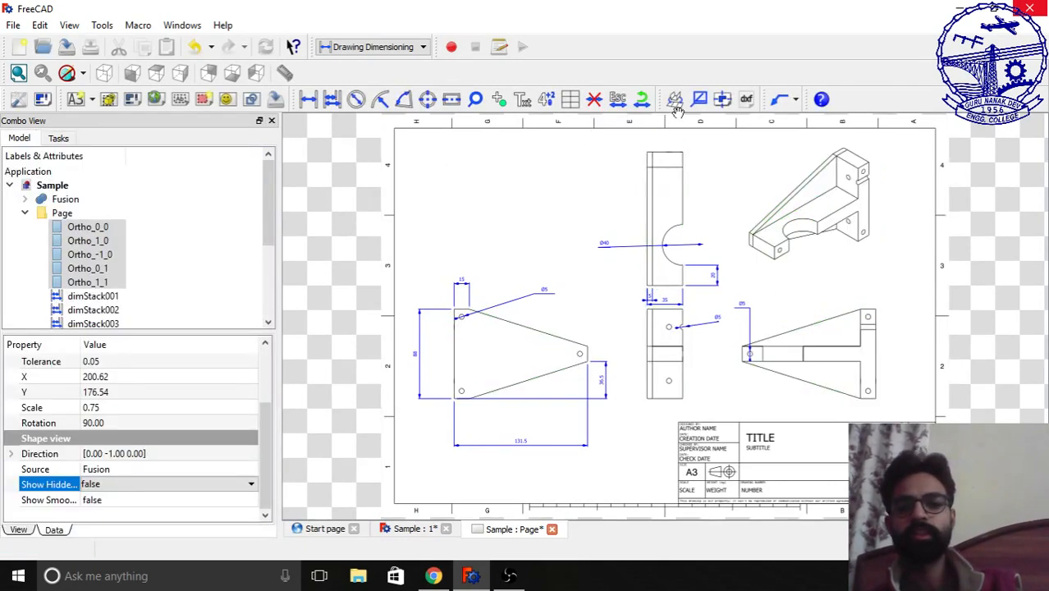
mouse_move(675, 100)
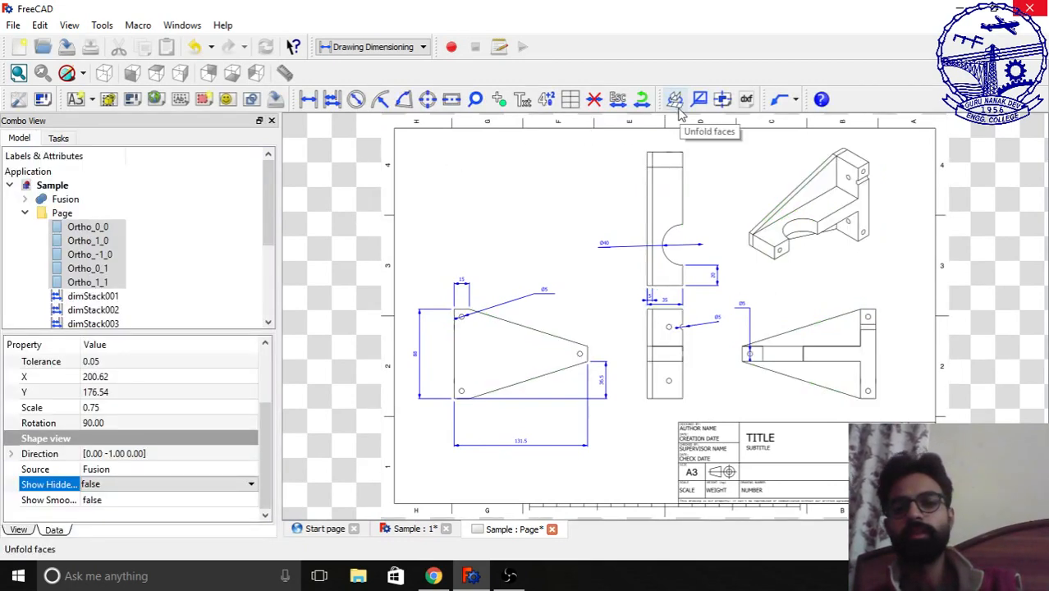
mouse_move(723, 98)
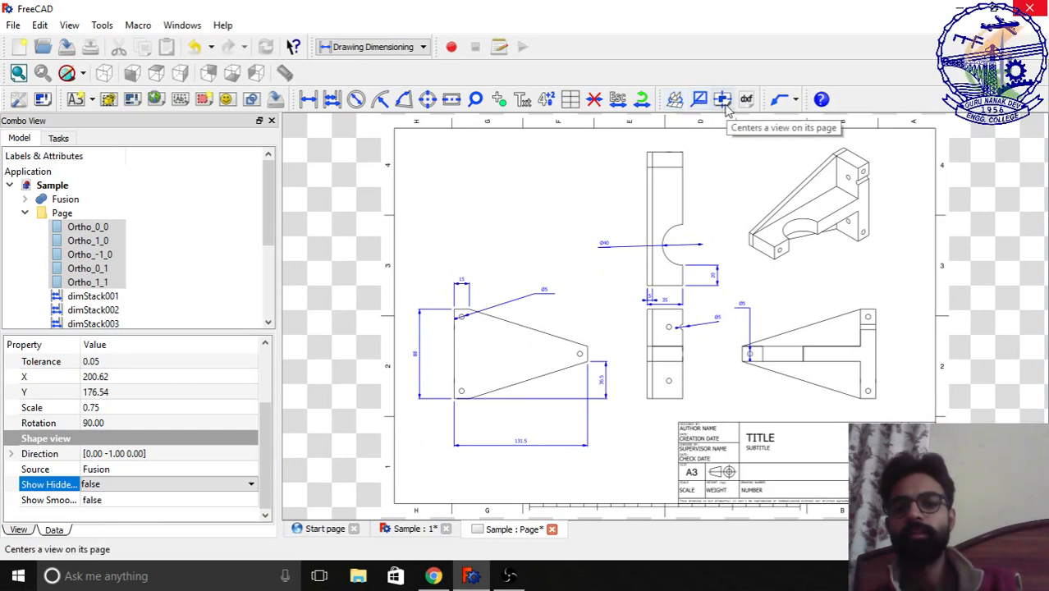
mouse_move(746, 99)
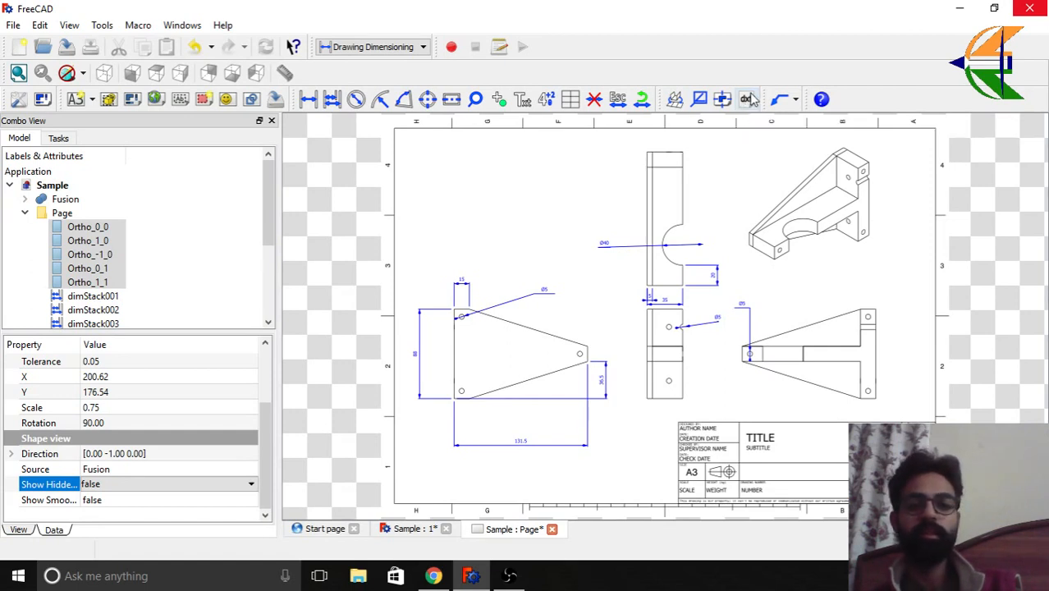
left_click(62, 212)
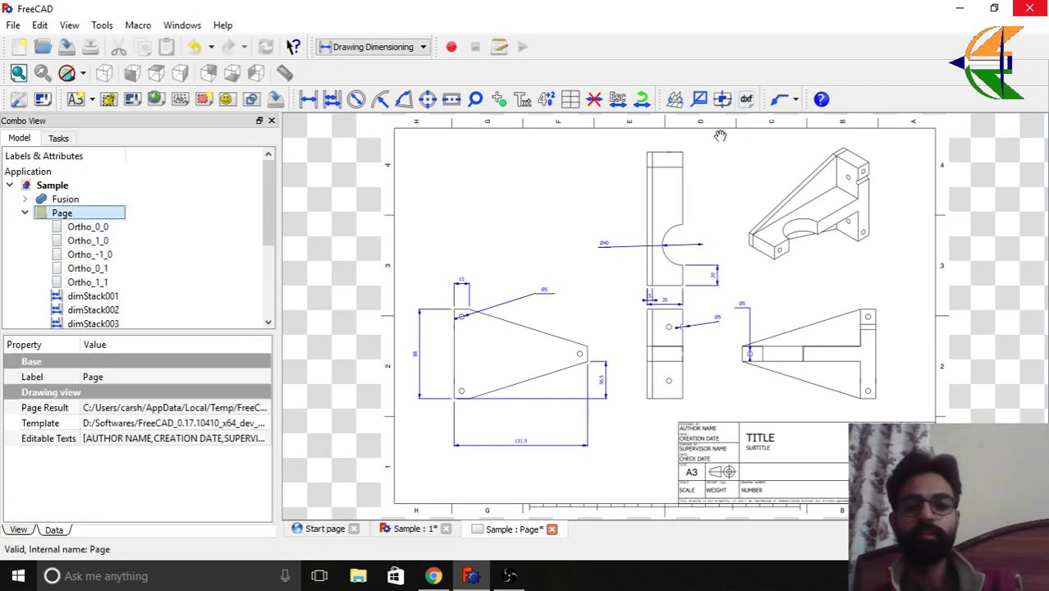
- Export the drawing as Sample.dxf to the Desktop, then bring Chrome forward
left_click(746, 99)
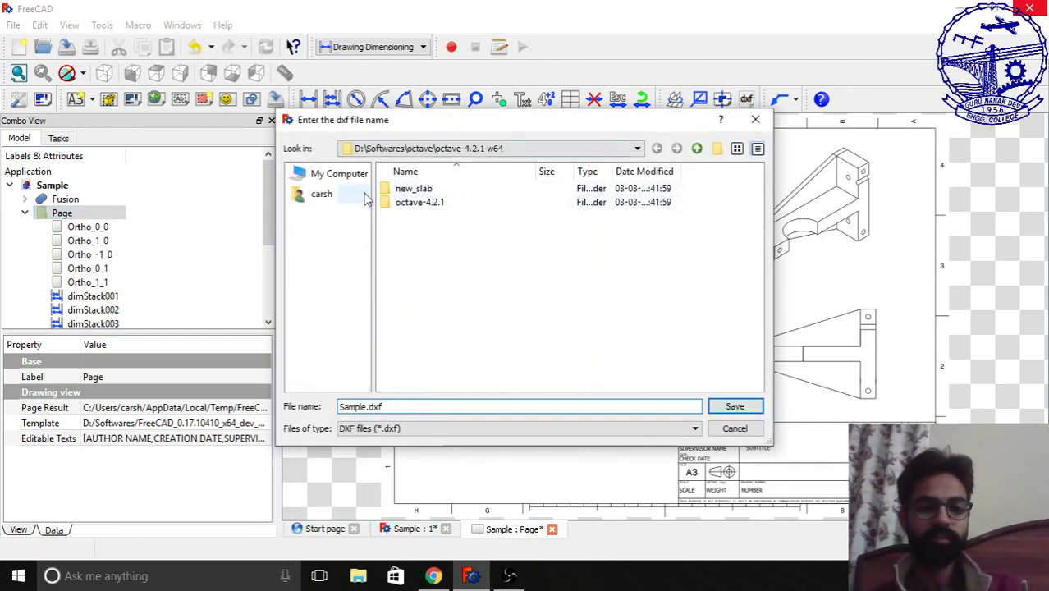
left_click(339, 173)
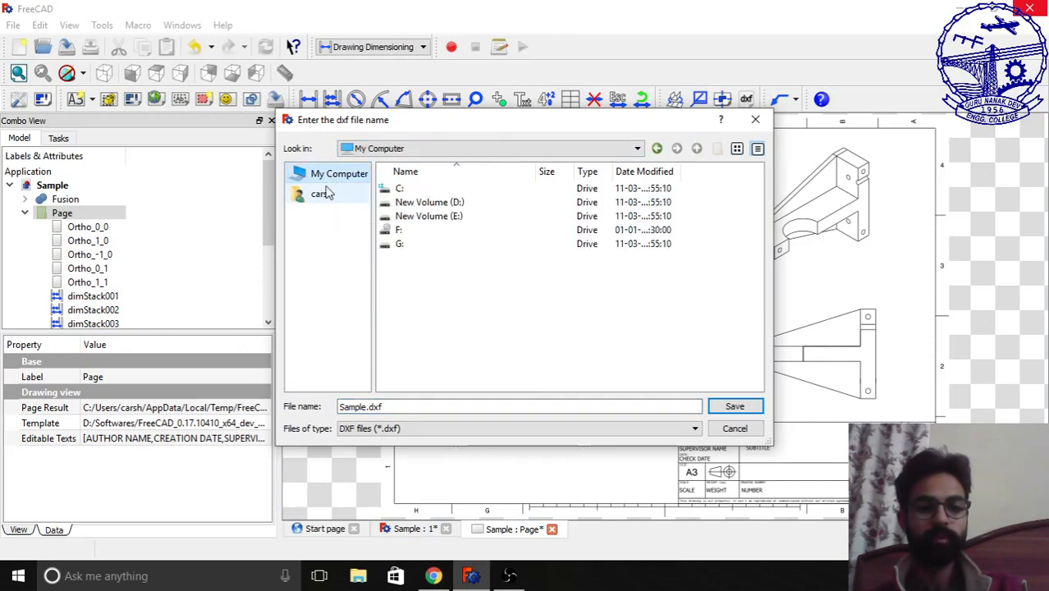
double_click(320, 193)
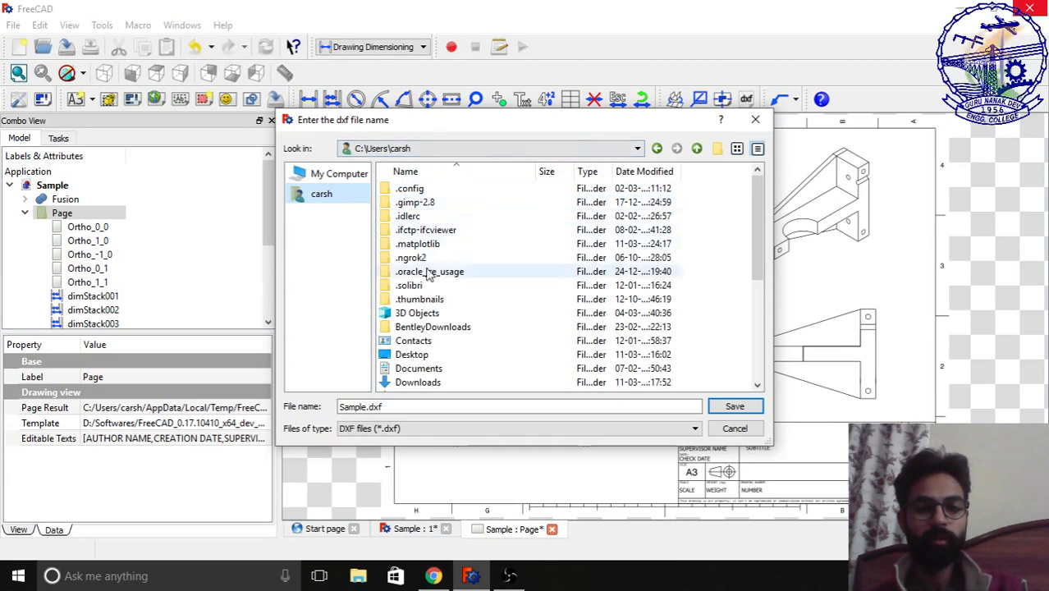
double_click(412, 354)
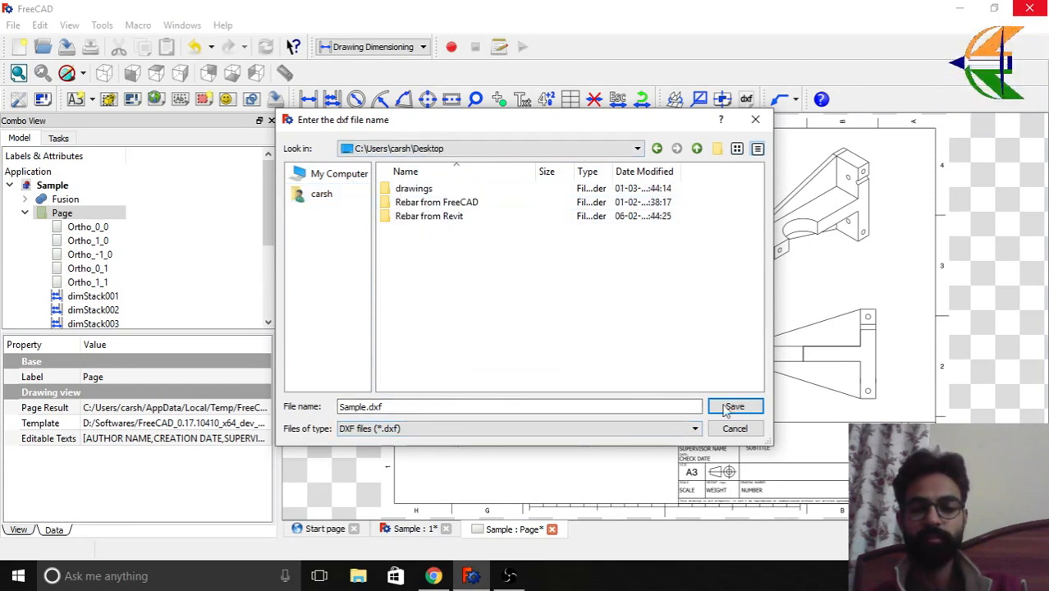
left_click(734, 406)
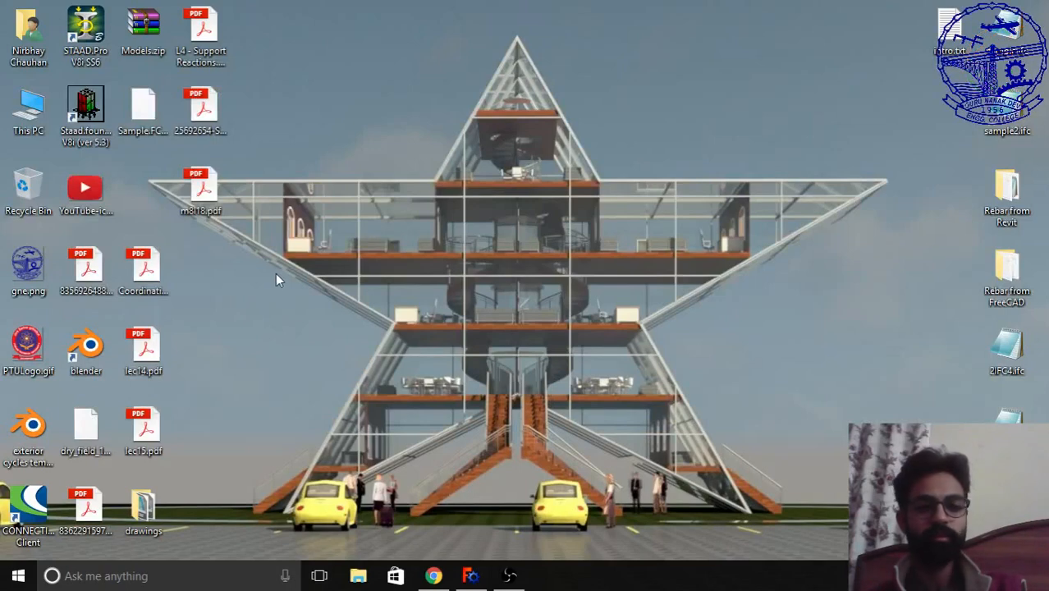
mouse_move(443, 547)
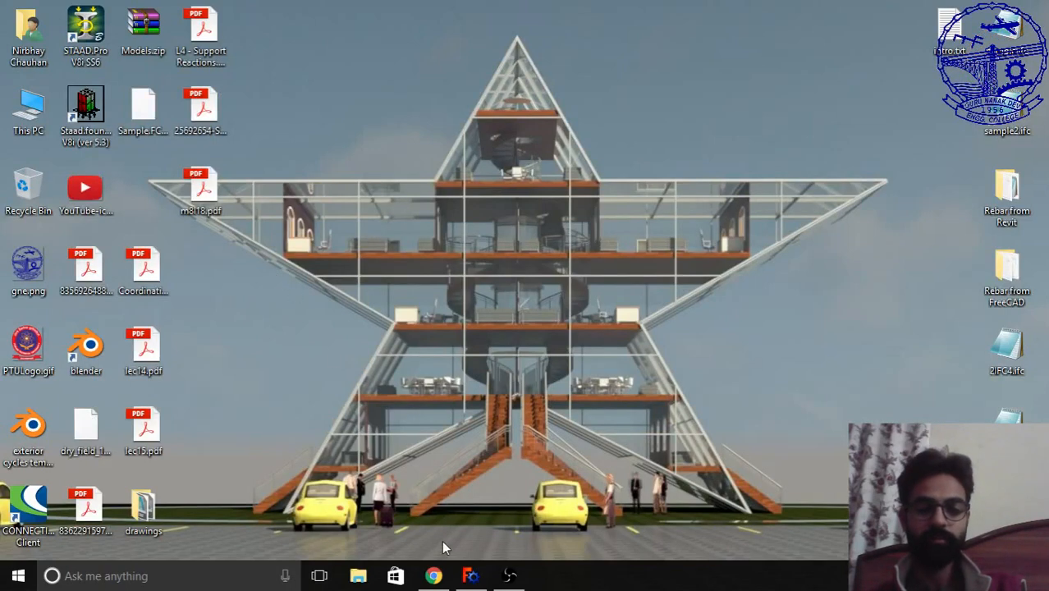
left_click(433, 575)
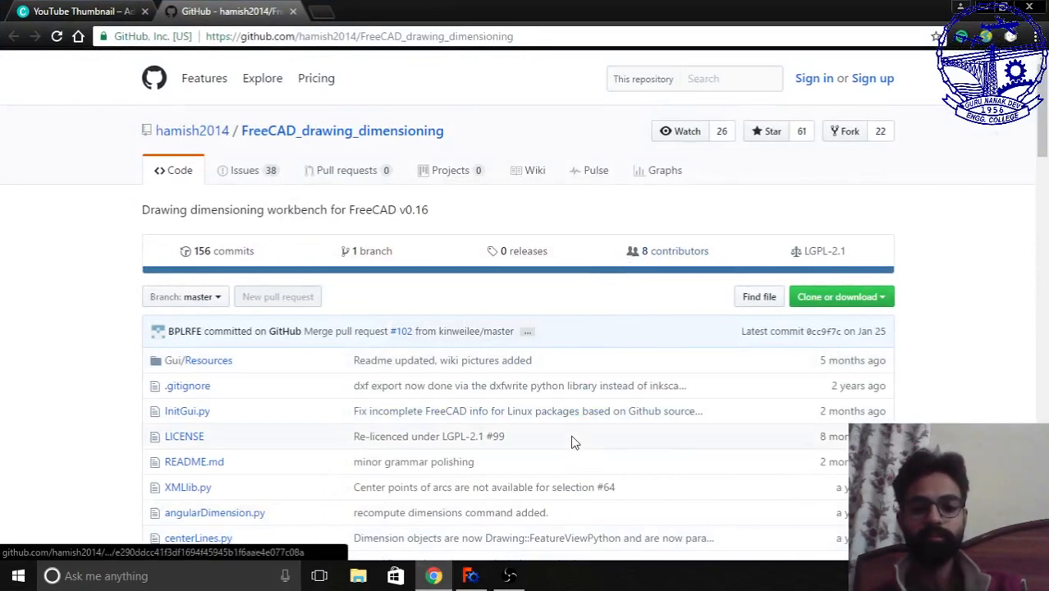